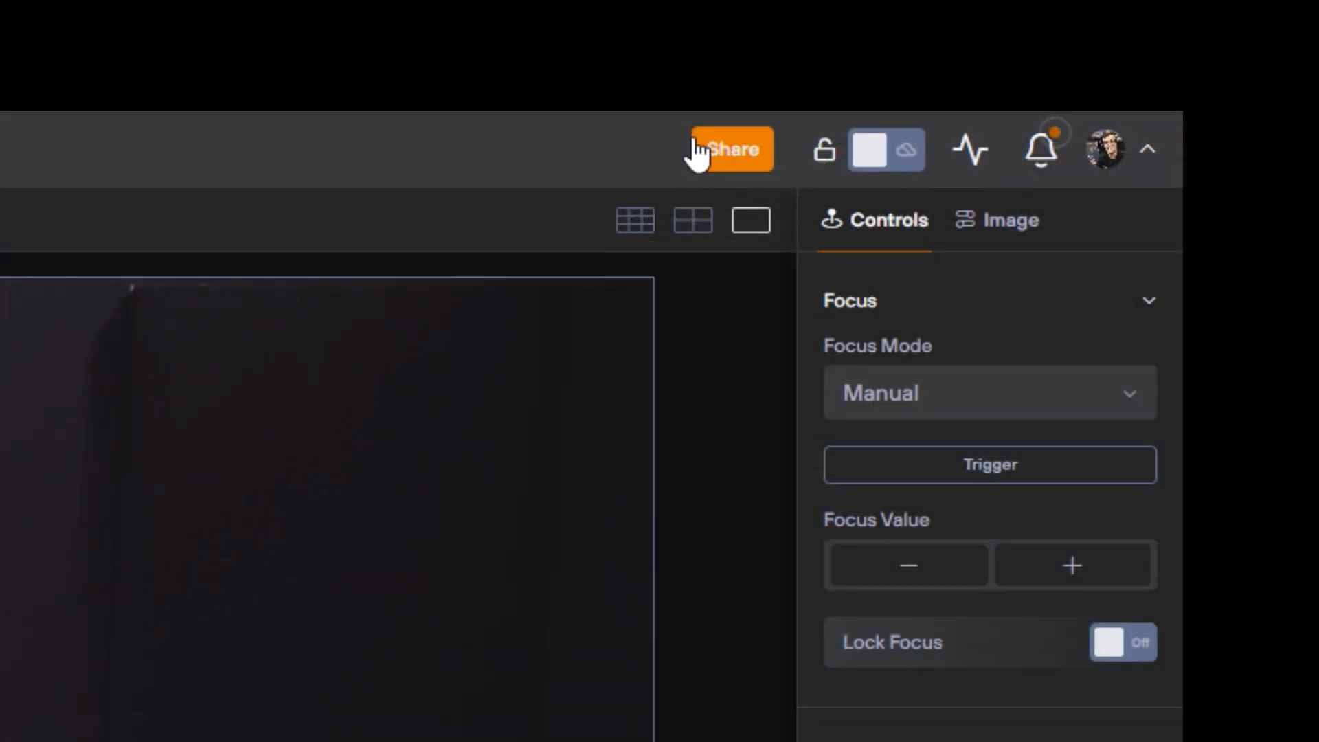
pyautogui.moveTo(897, 330)
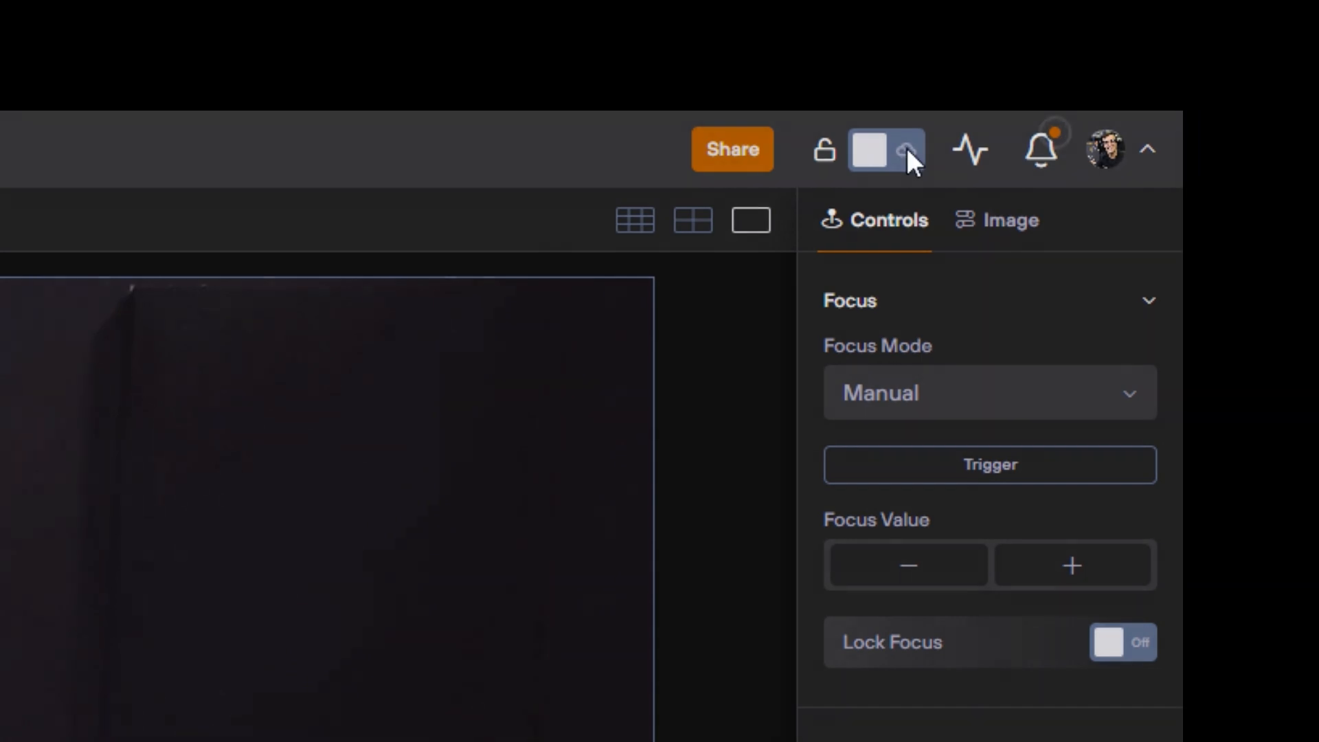
# Toggle cloud mode on and back off, then bring up the studio's Share dialog
pyautogui.click(865, 148)
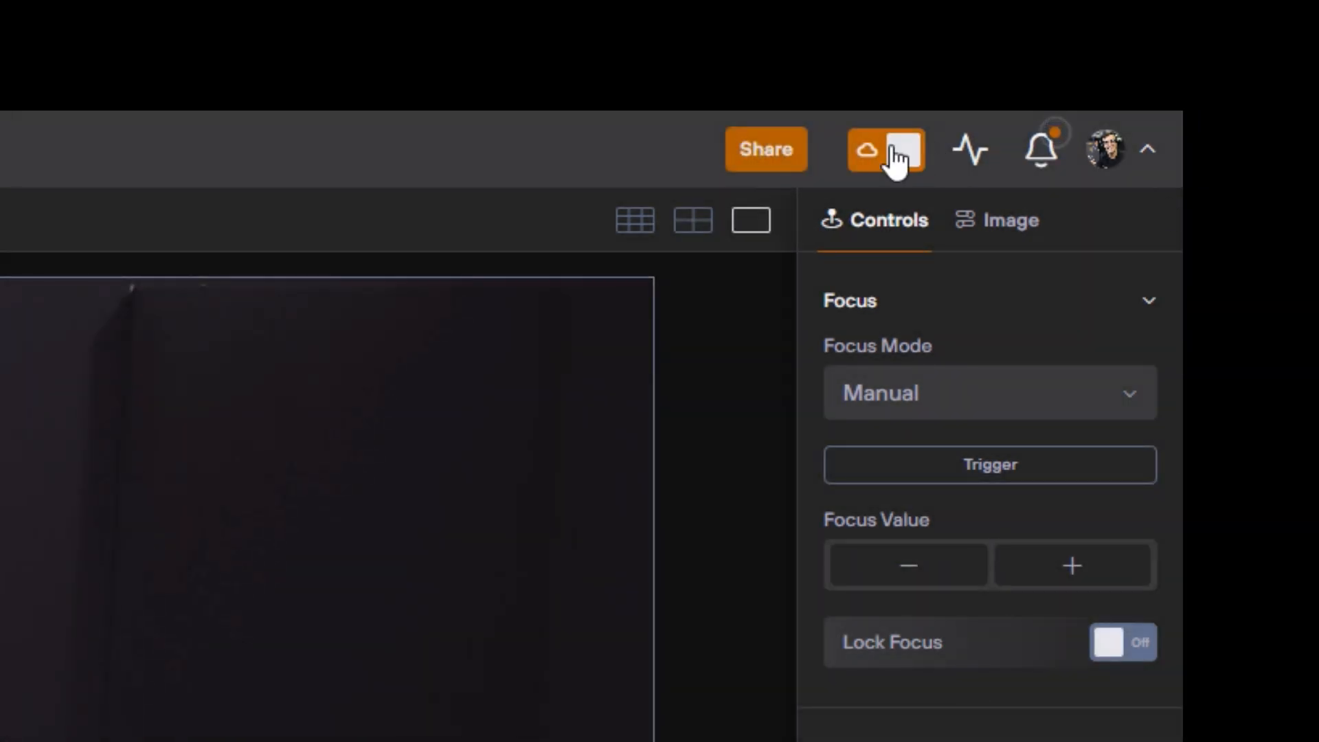
pyautogui.click(898, 150)
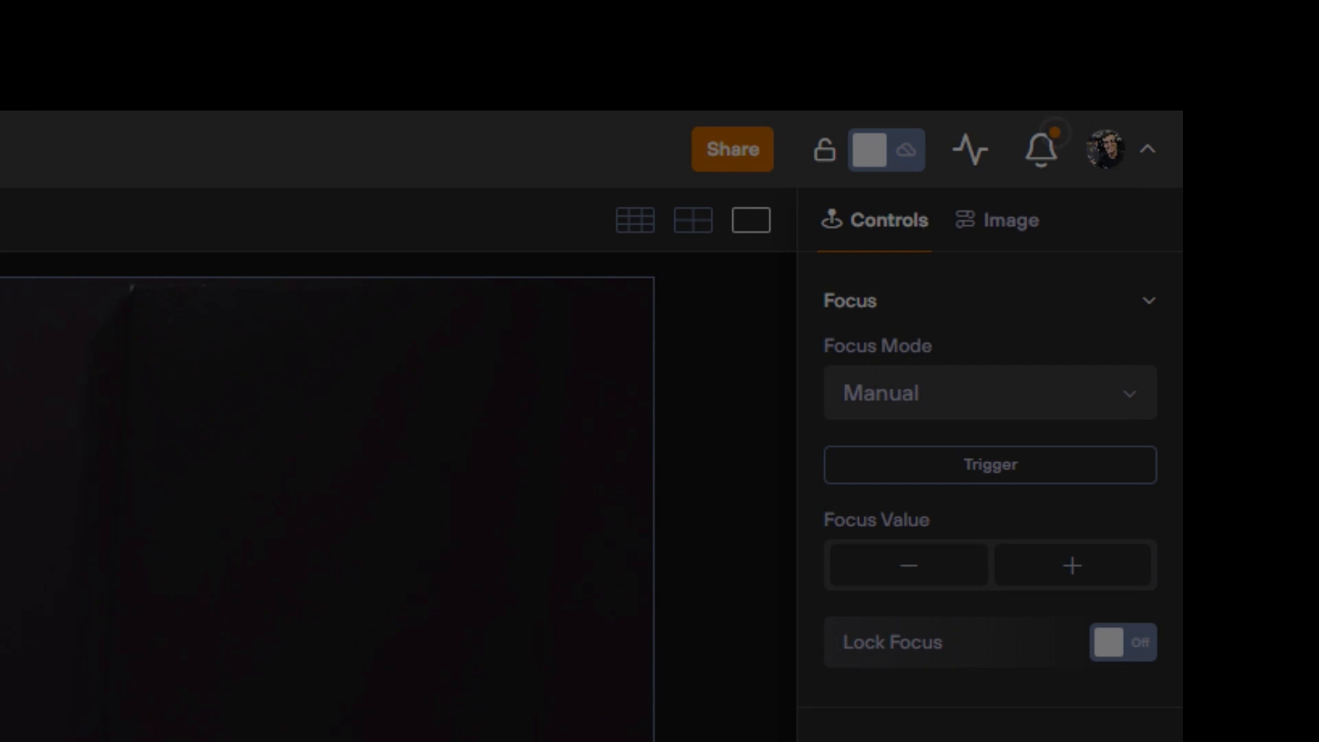
pyautogui.click(731, 148)
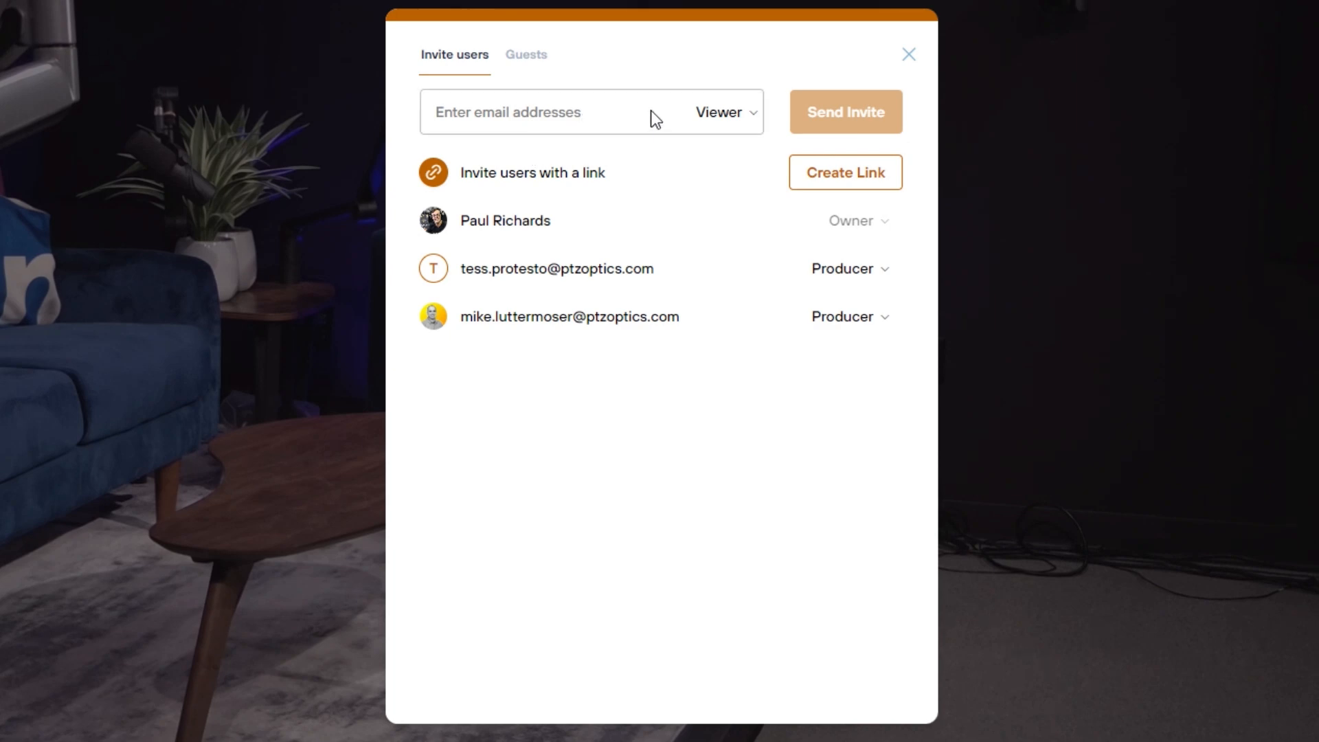
# Switch the new-invite role to Producer, then set it back to Viewer
pyautogui.click(724, 112)
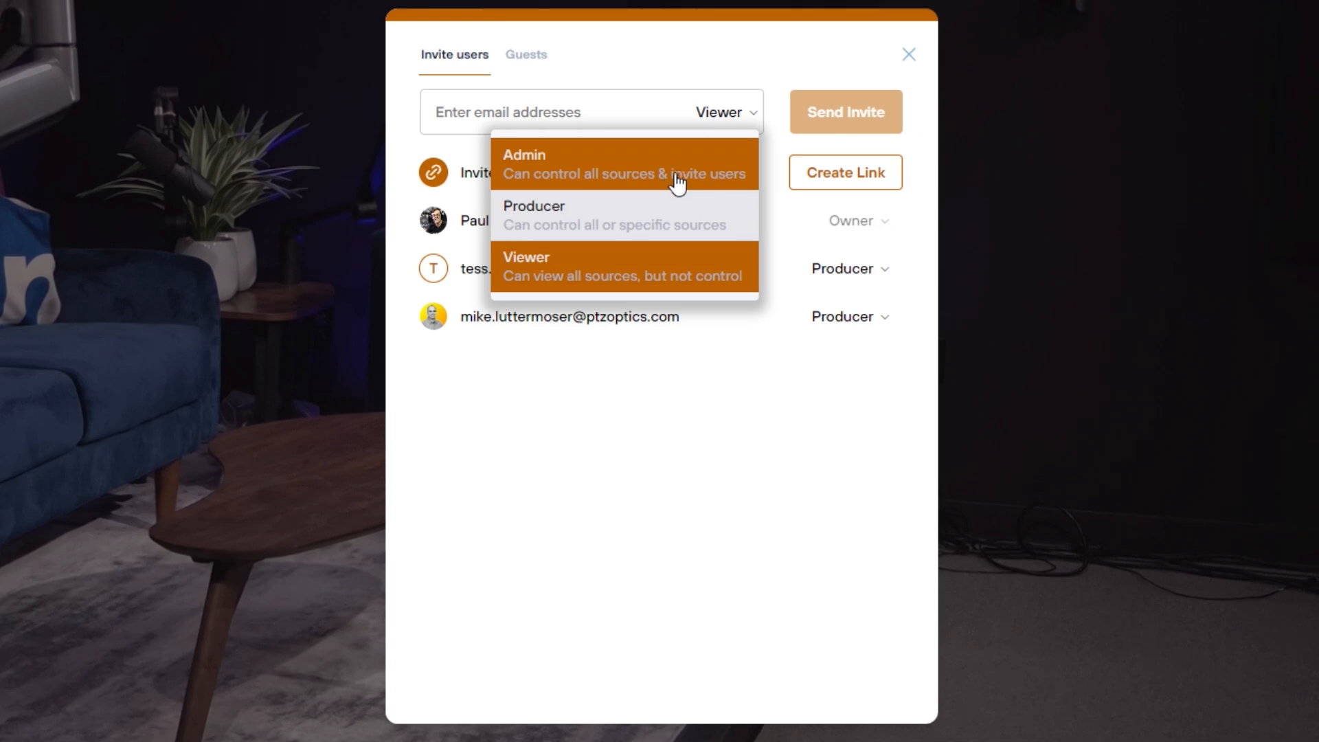
pyautogui.moveTo(680, 177)
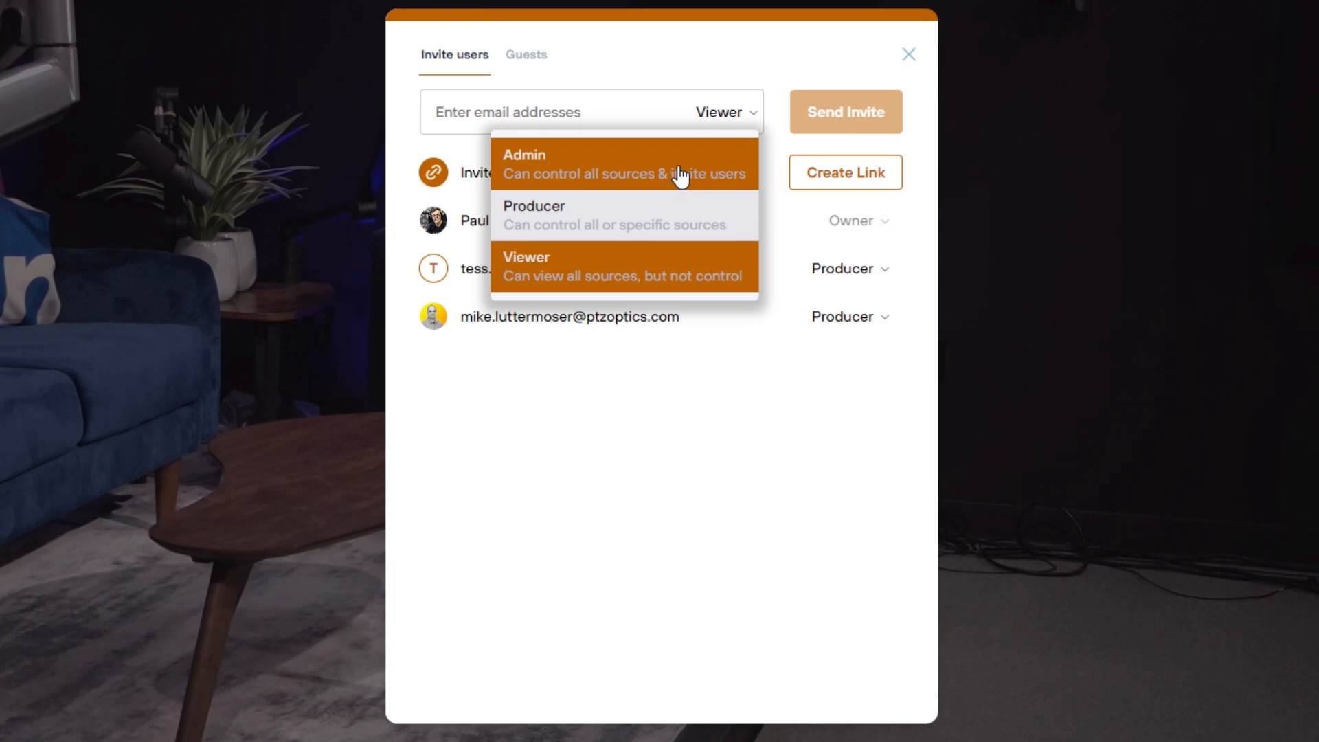
pyautogui.moveTo(687, 236)
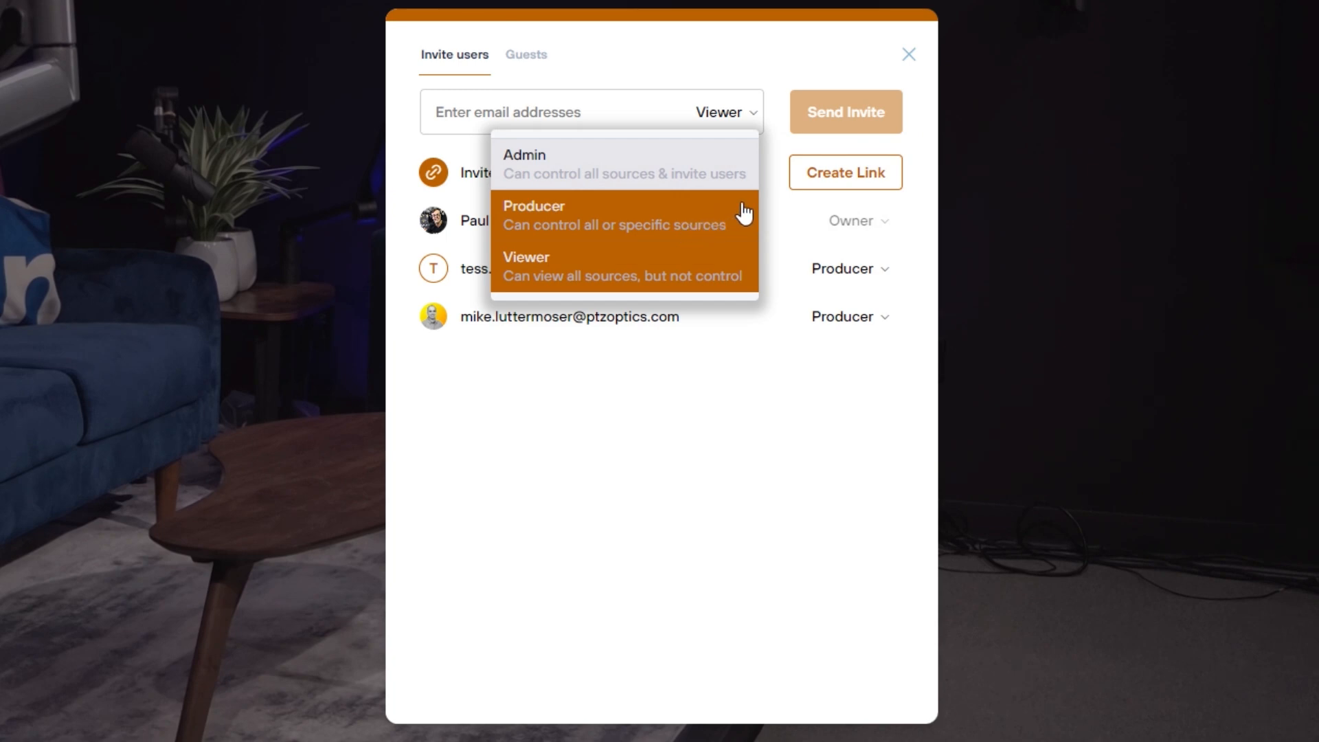
pyautogui.click(533, 206)
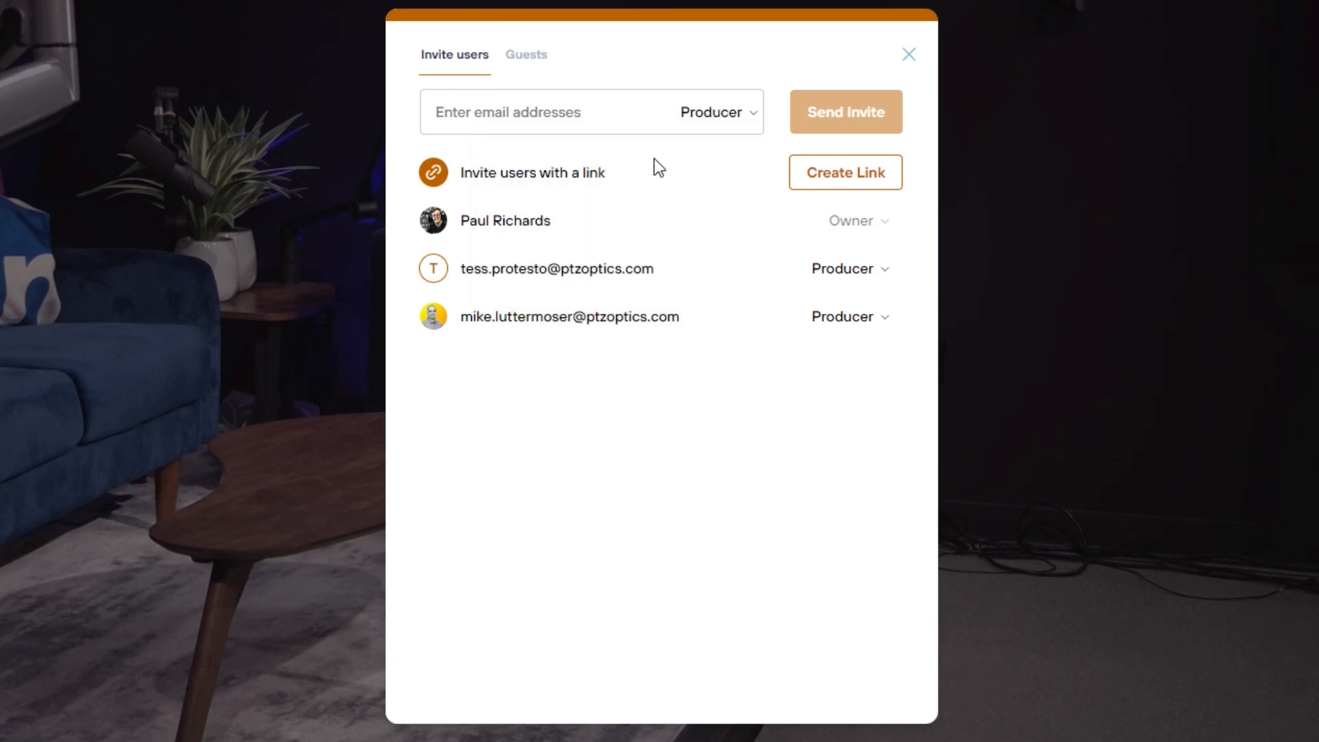
pyautogui.click(574, 112)
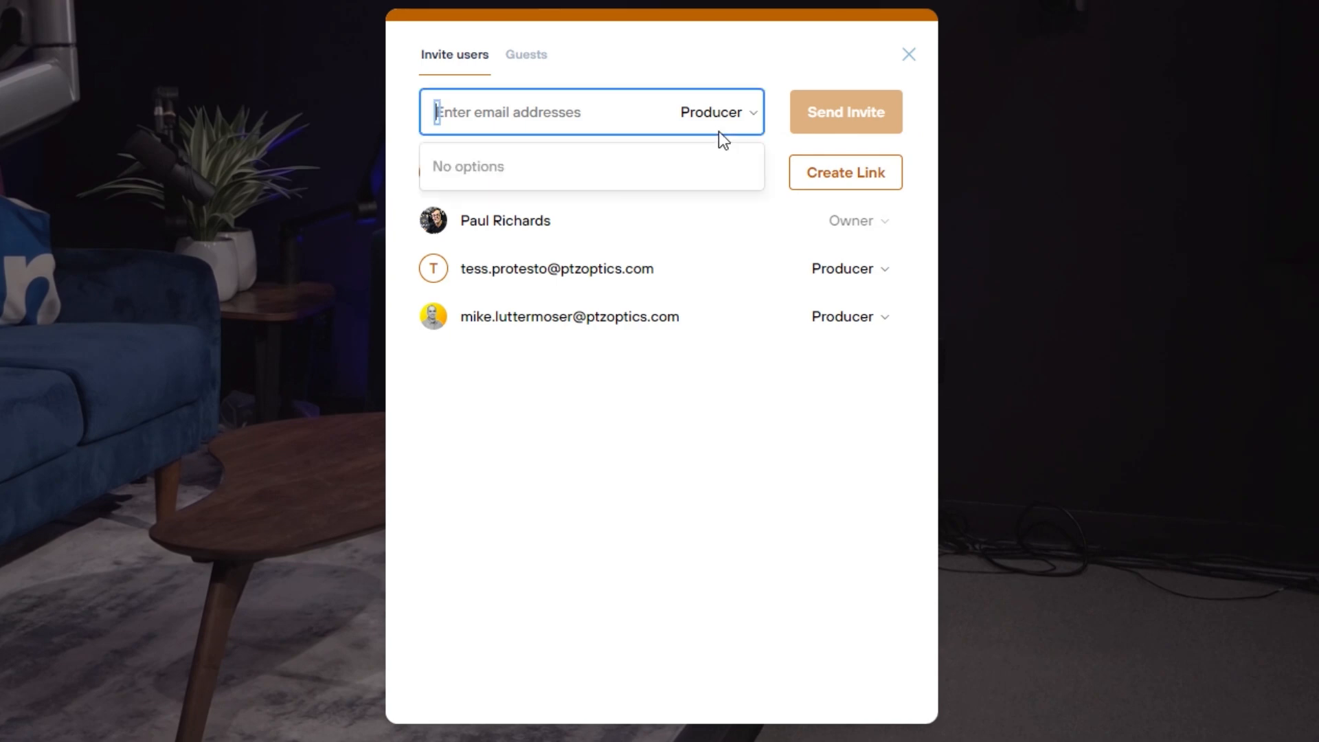
pyautogui.click(717, 112)
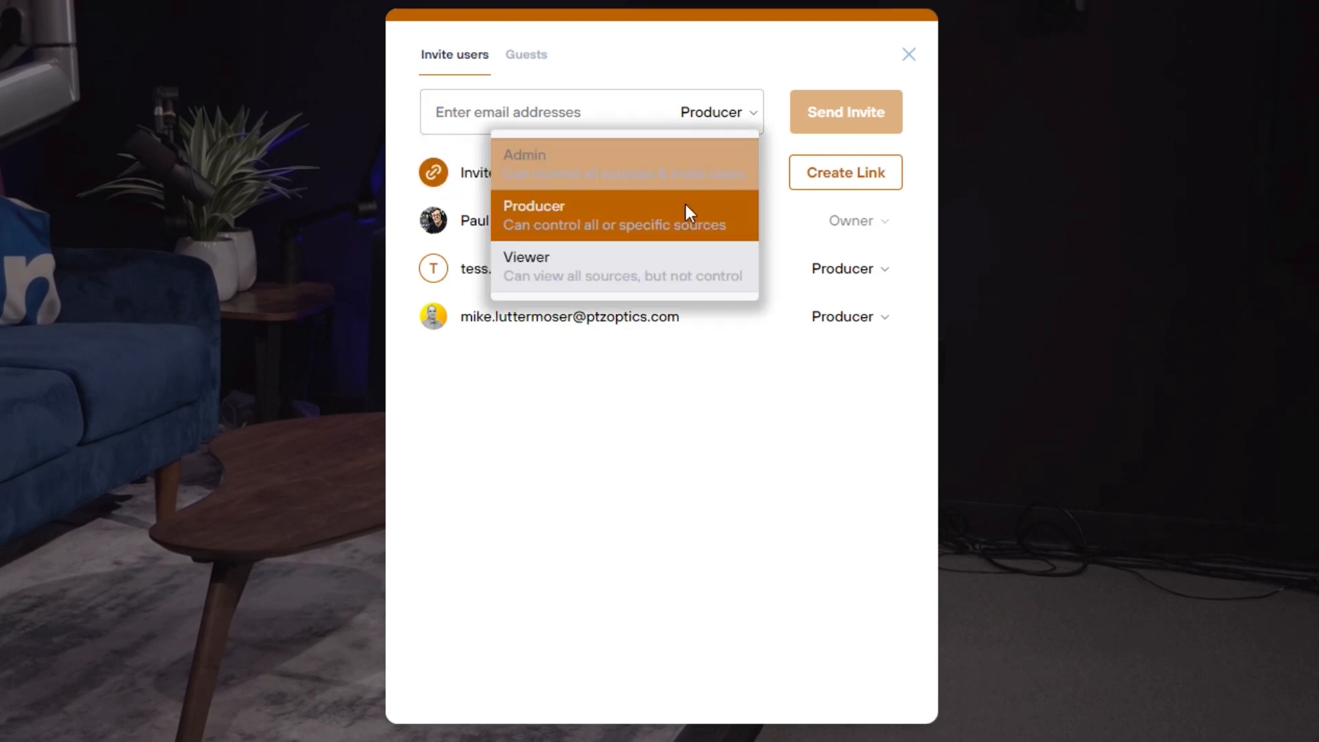
pyautogui.moveTo(675, 277)
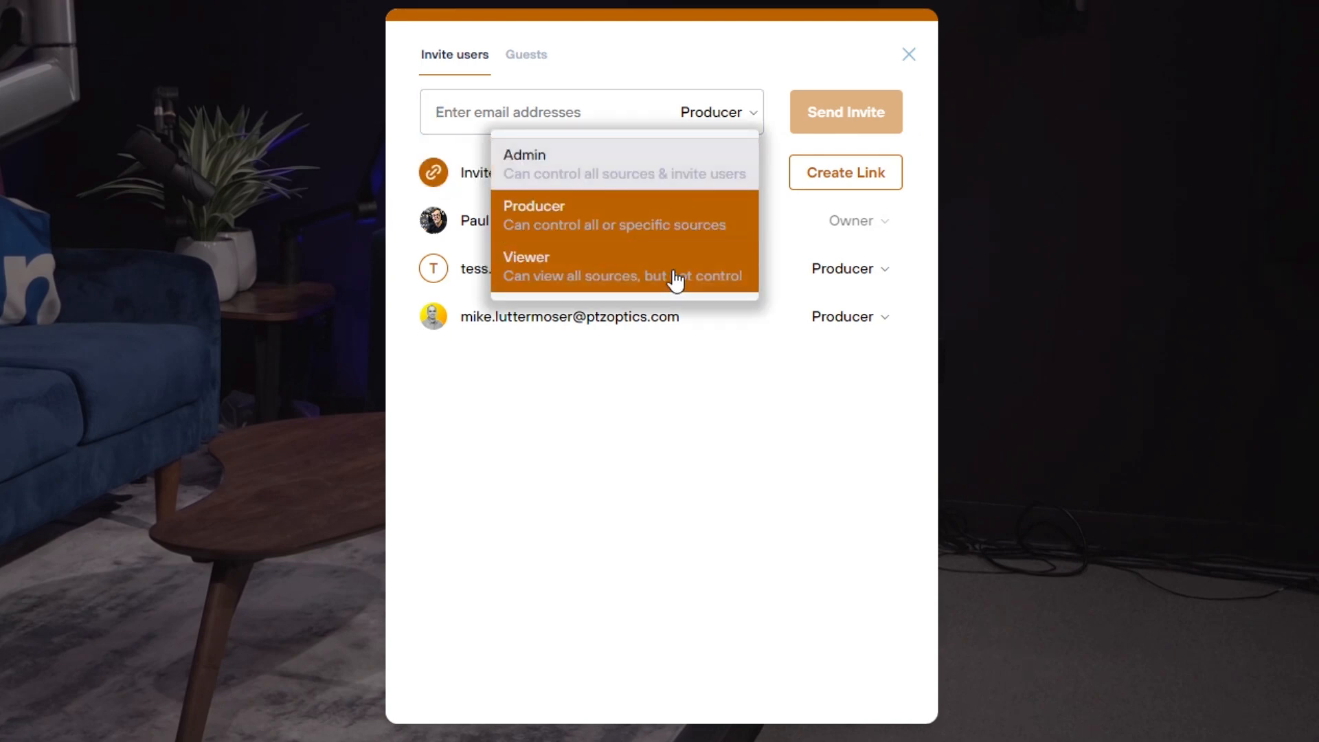
pyautogui.click(526, 265)
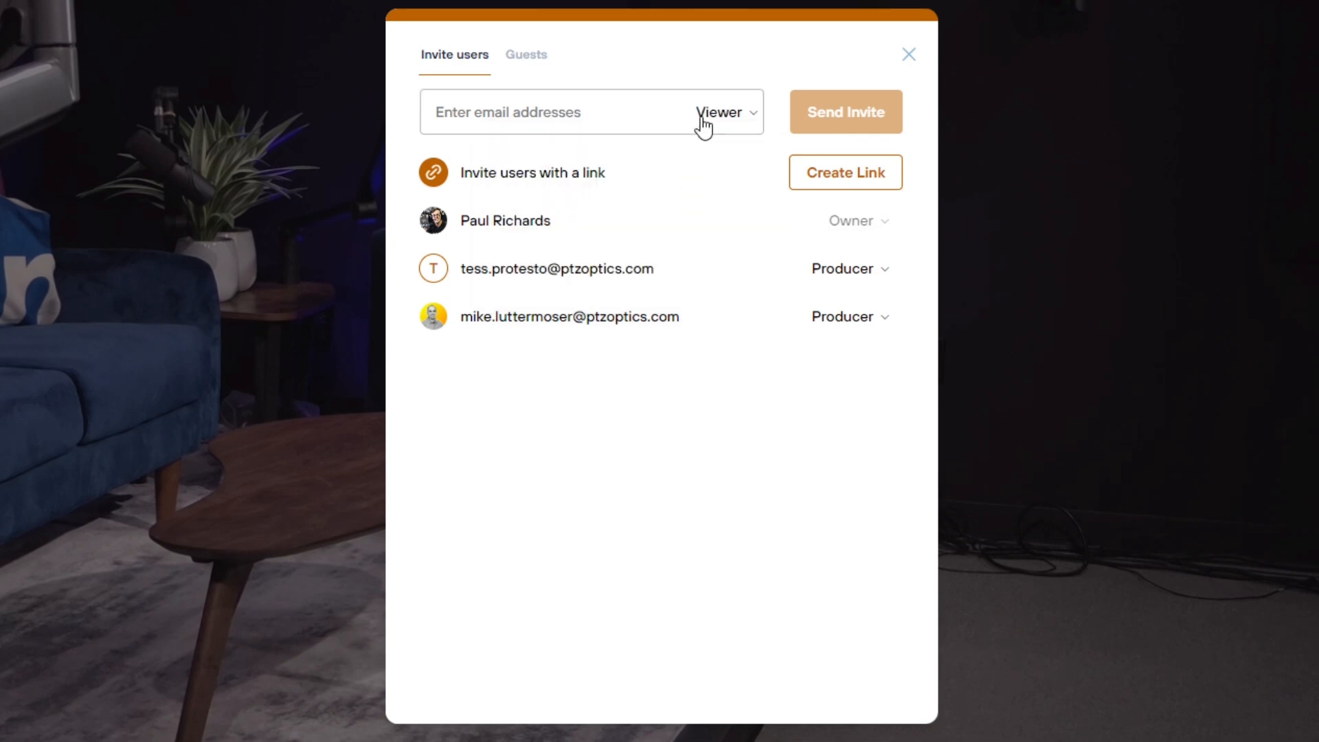
pyautogui.click(724, 112)
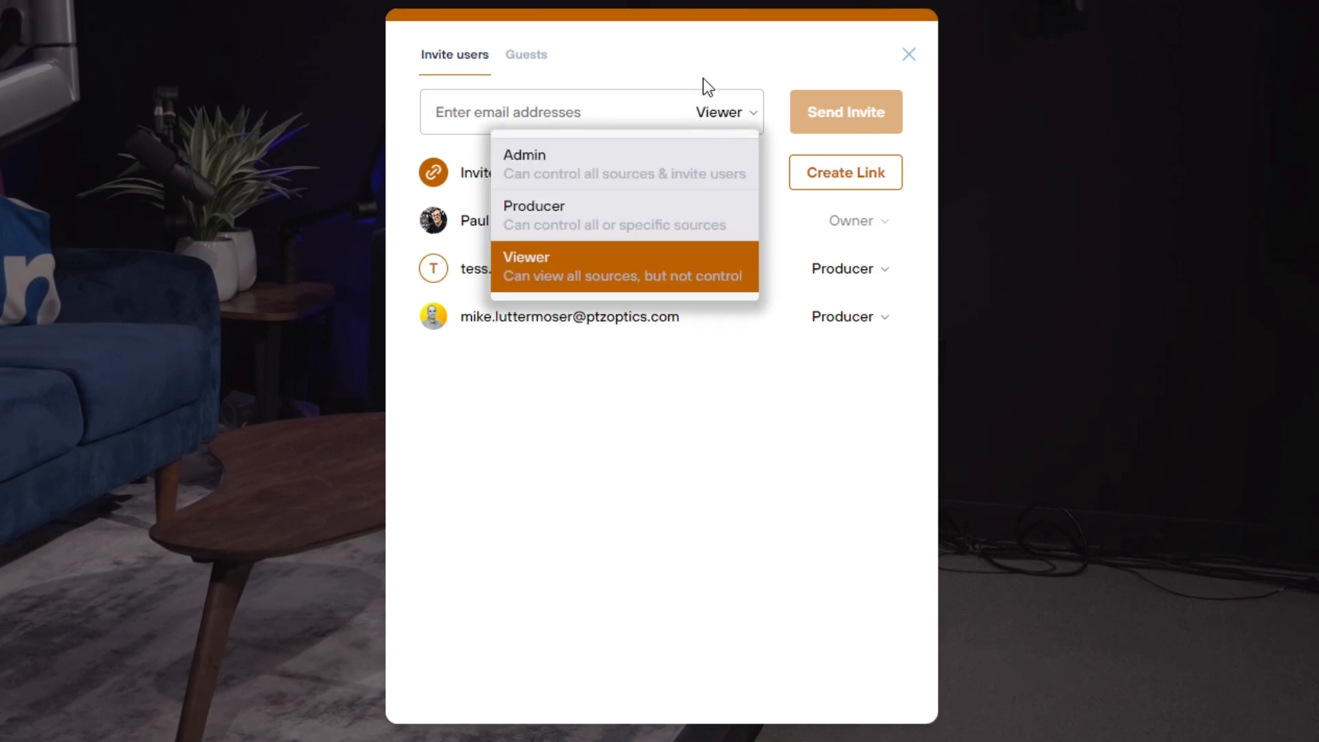
pyautogui.moveTo(744, 259)
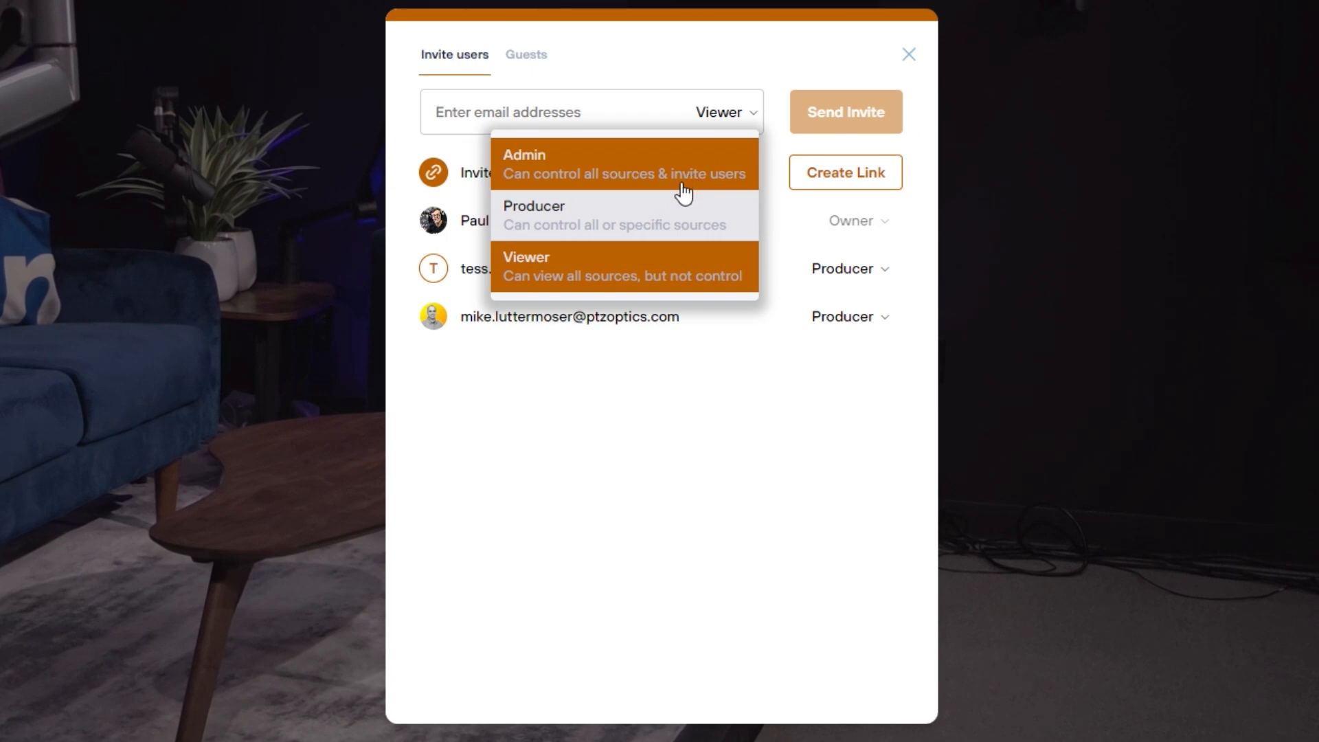
pyautogui.click(758, 255)
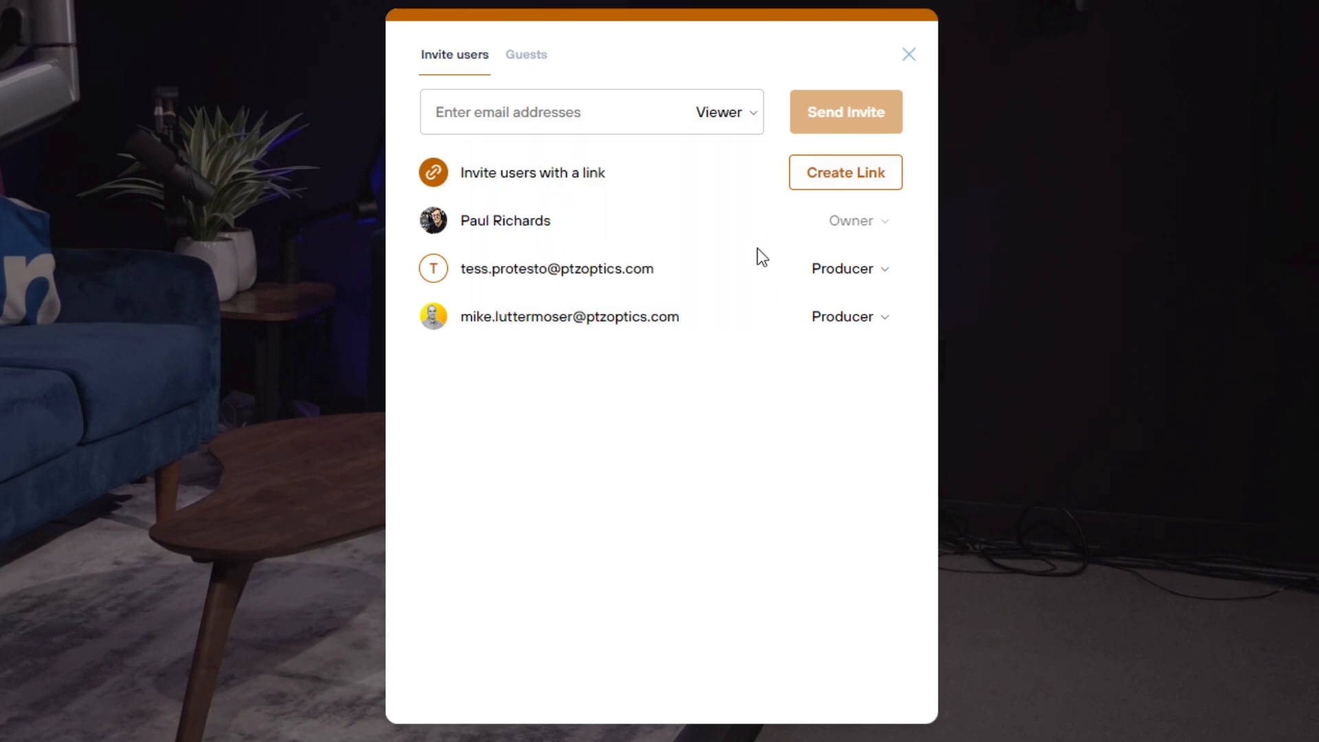
# Begin adding an April 4 access expiration for the first invited member
pyautogui.click(850, 269)
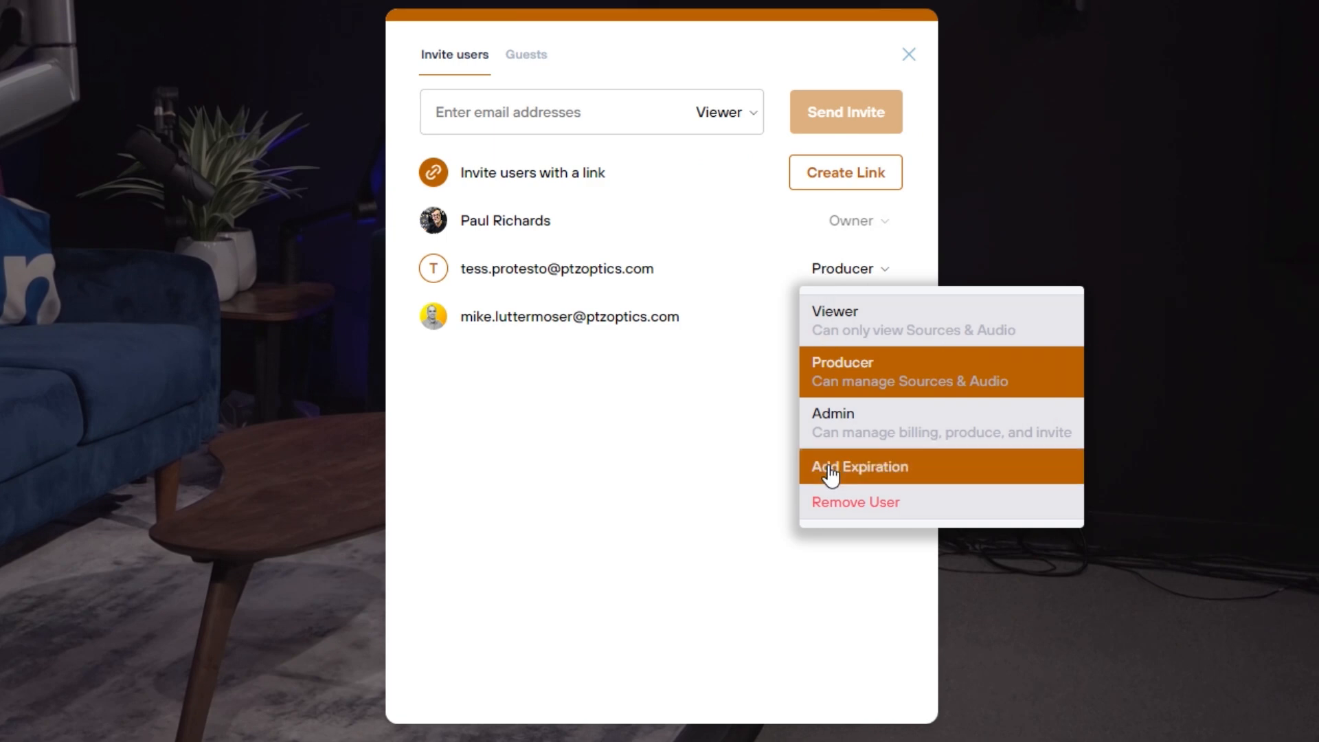
pyautogui.click(860, 466)
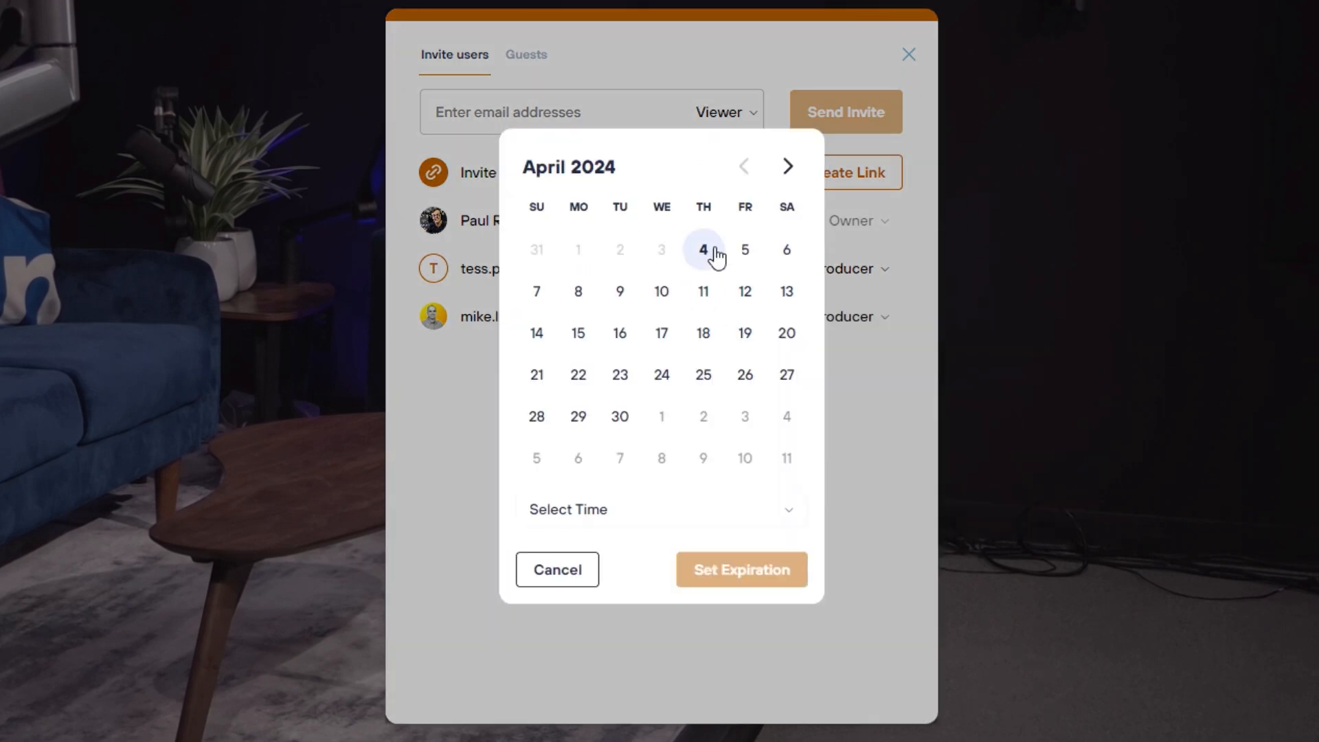
pyautogui.click(744, 249)
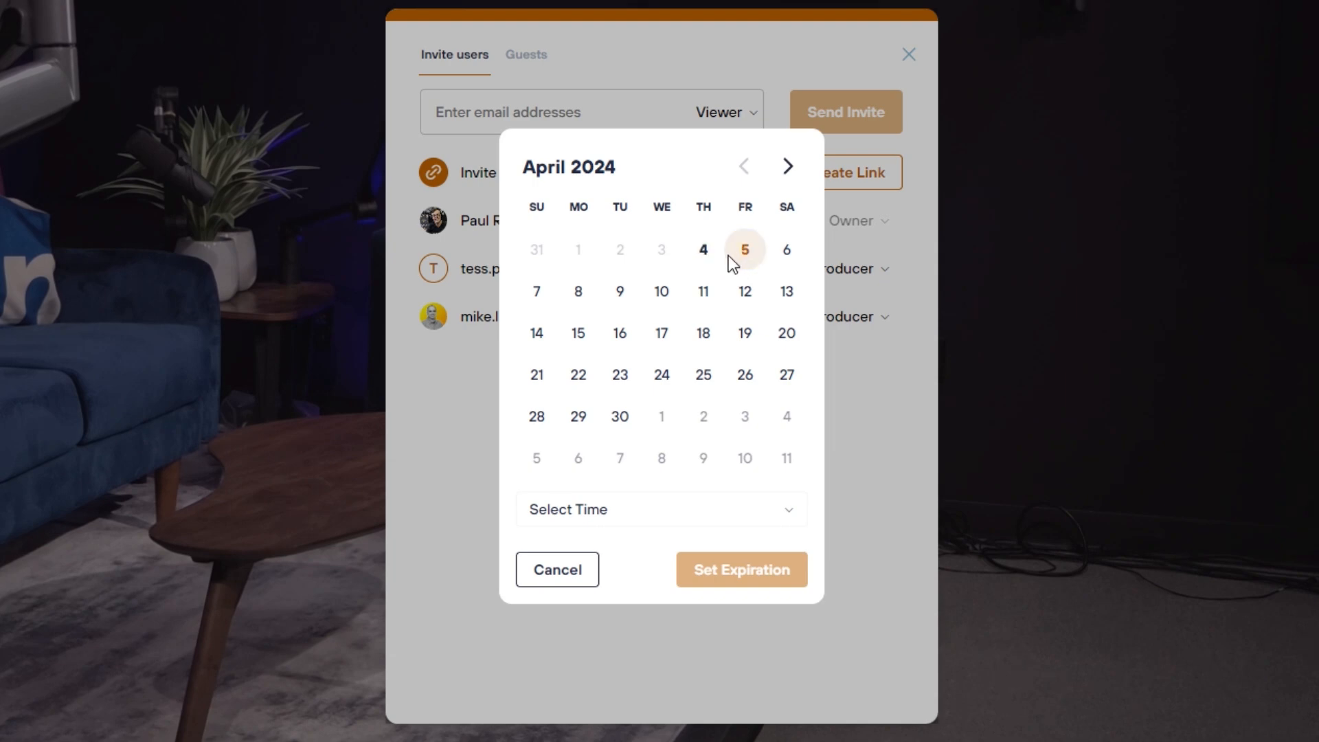
pyautogui.click(660, 509)
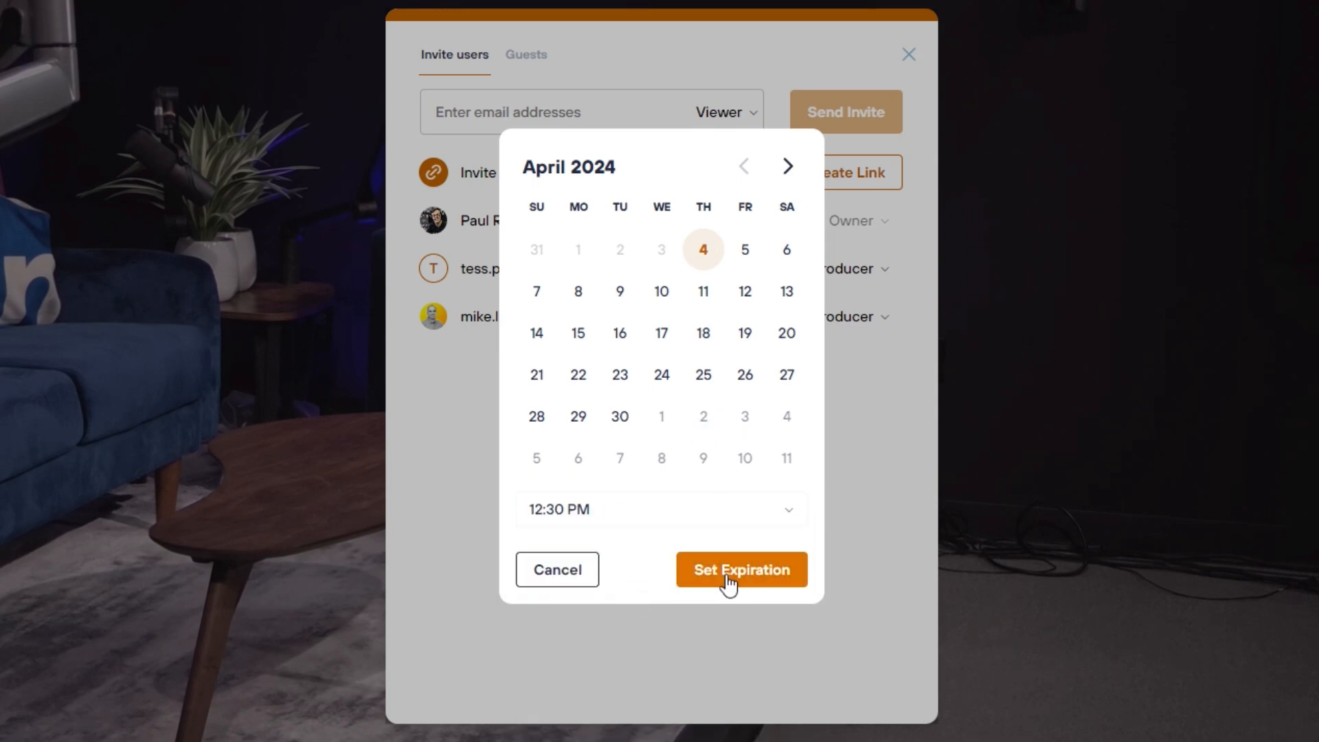
pyautogui.moveTo(584, 607)
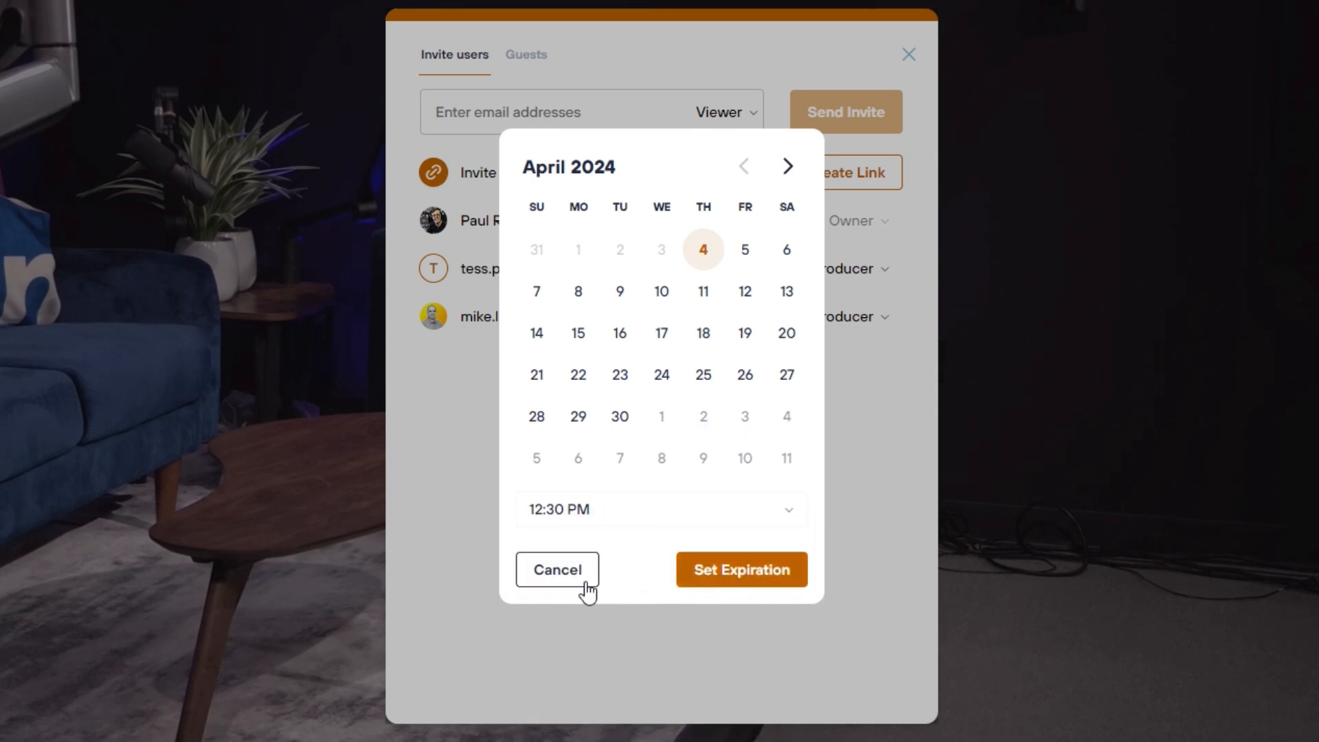
# Cancel the expiration setup and create a shareable invite link
pyautogui.click(556, 570)
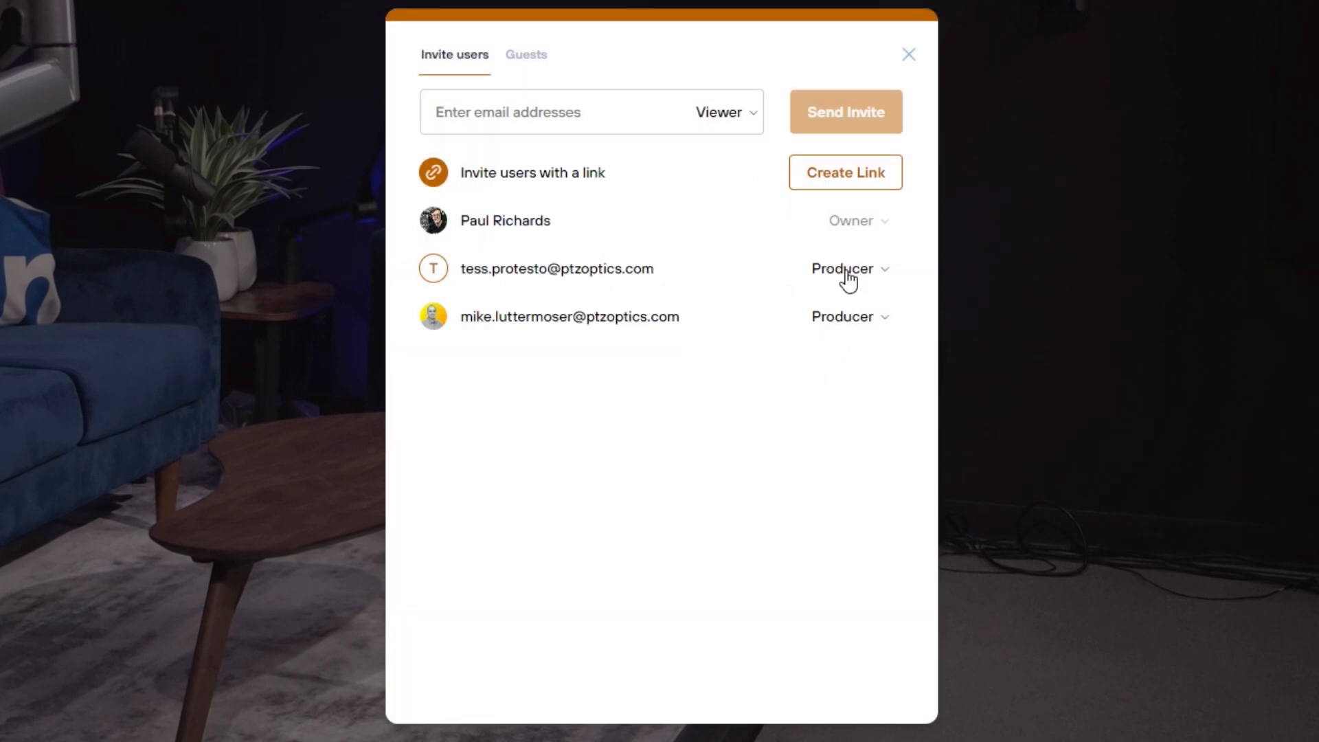
pyautogui.click(850, 269)
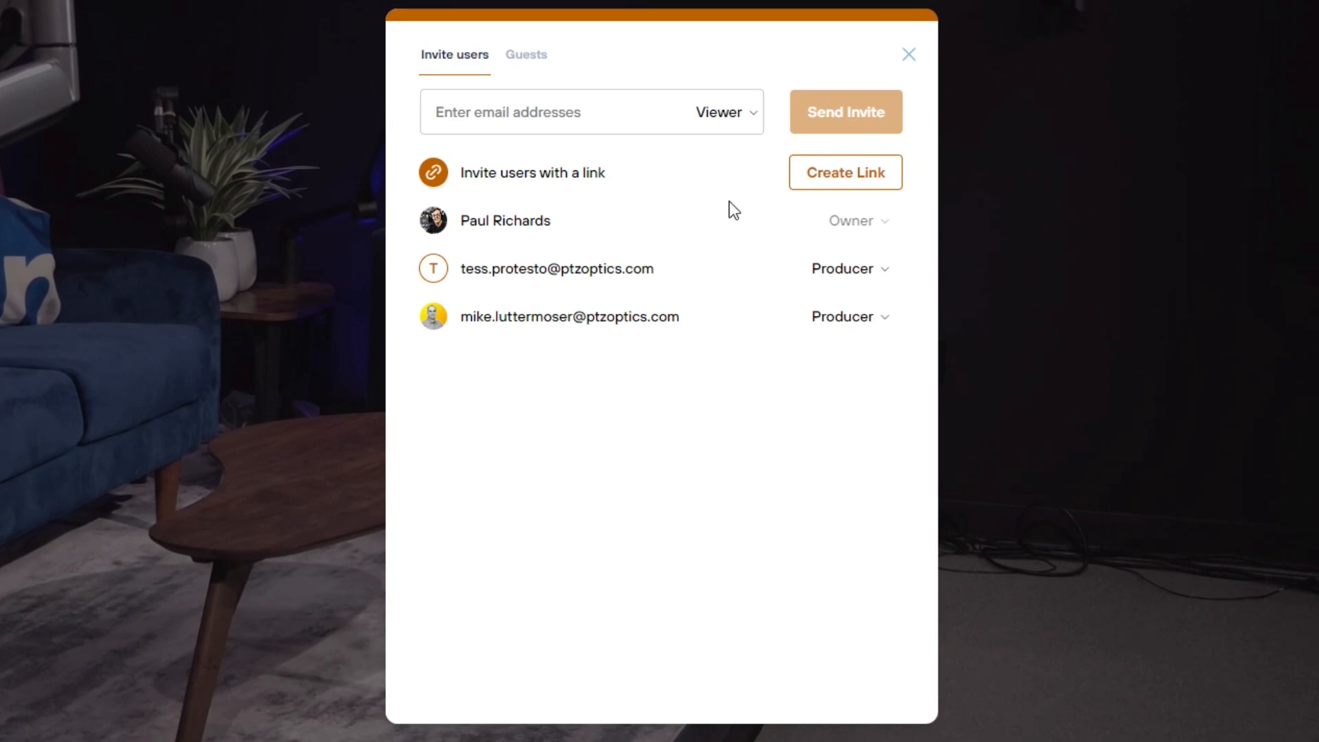
pyautogui.click(845, 172)
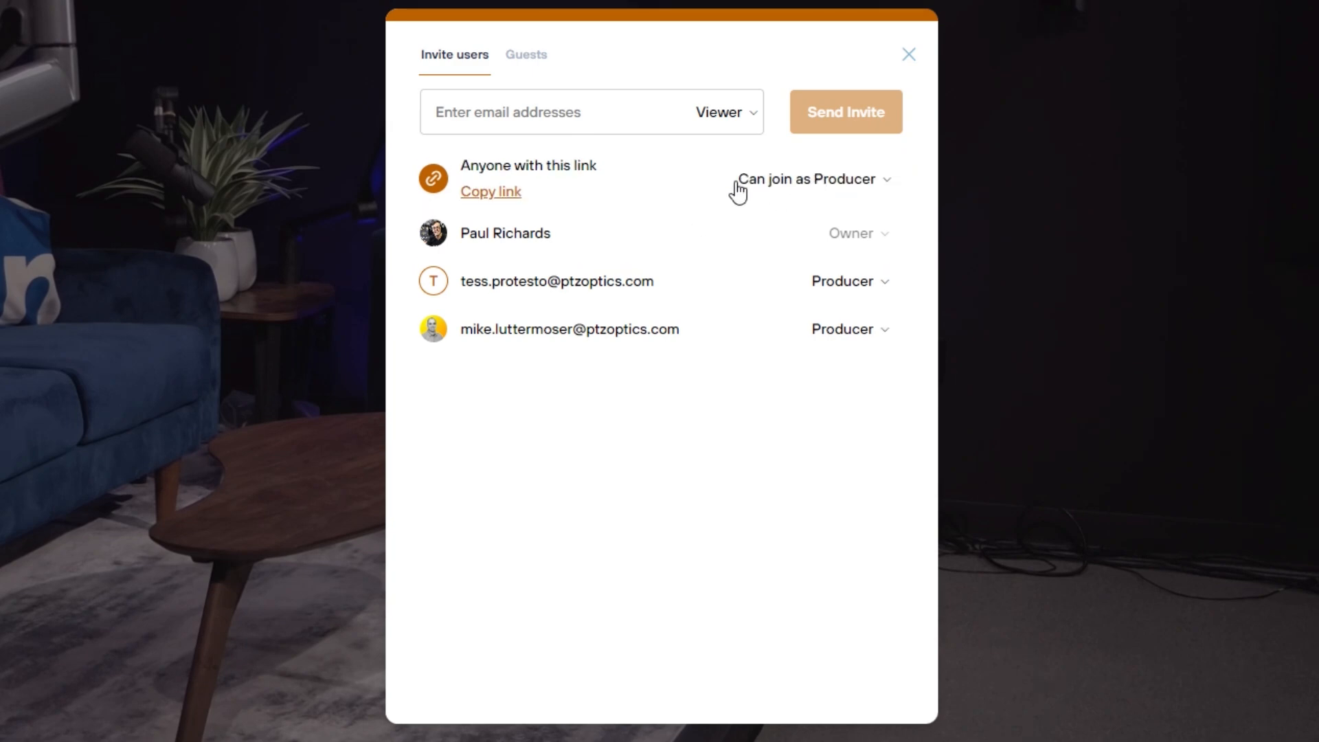
# Set the invite link to 'Can join as a Viewer' and copy the link
pyautogui.click(809, 179)
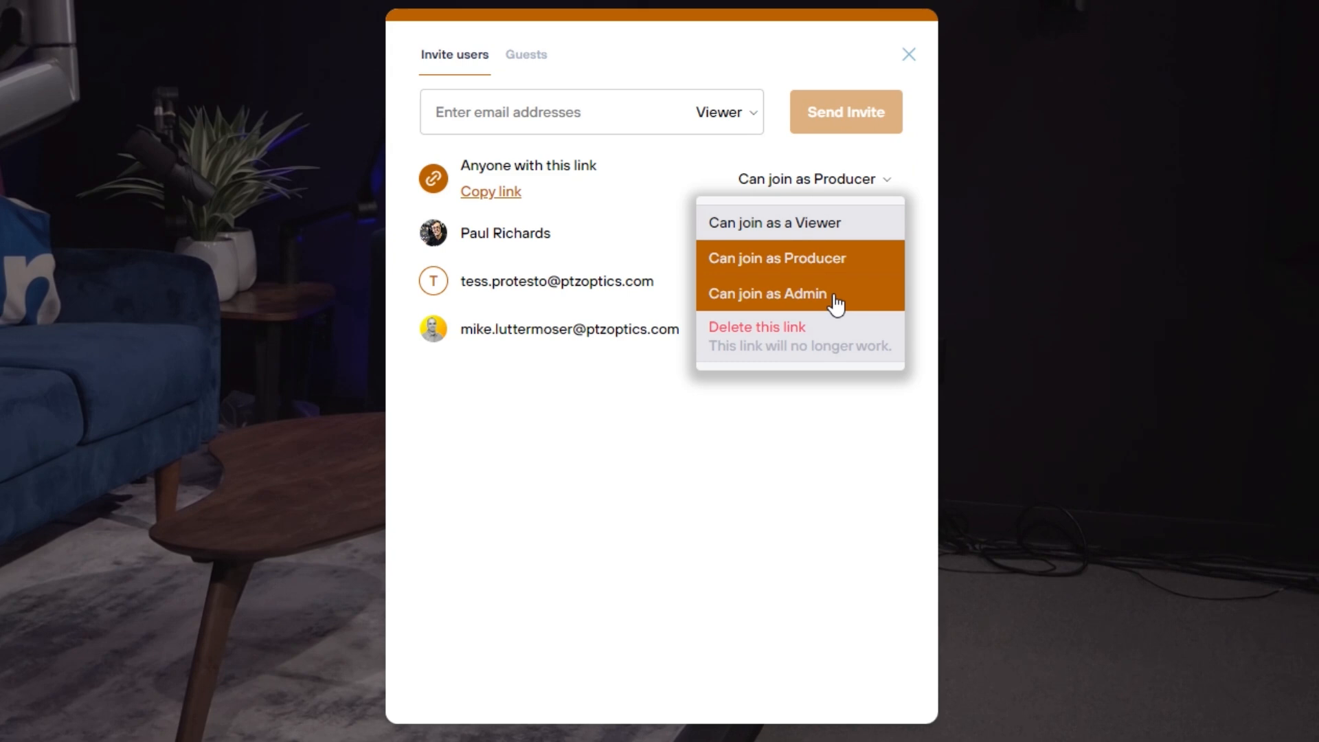
pyautogui.click(773, 222)
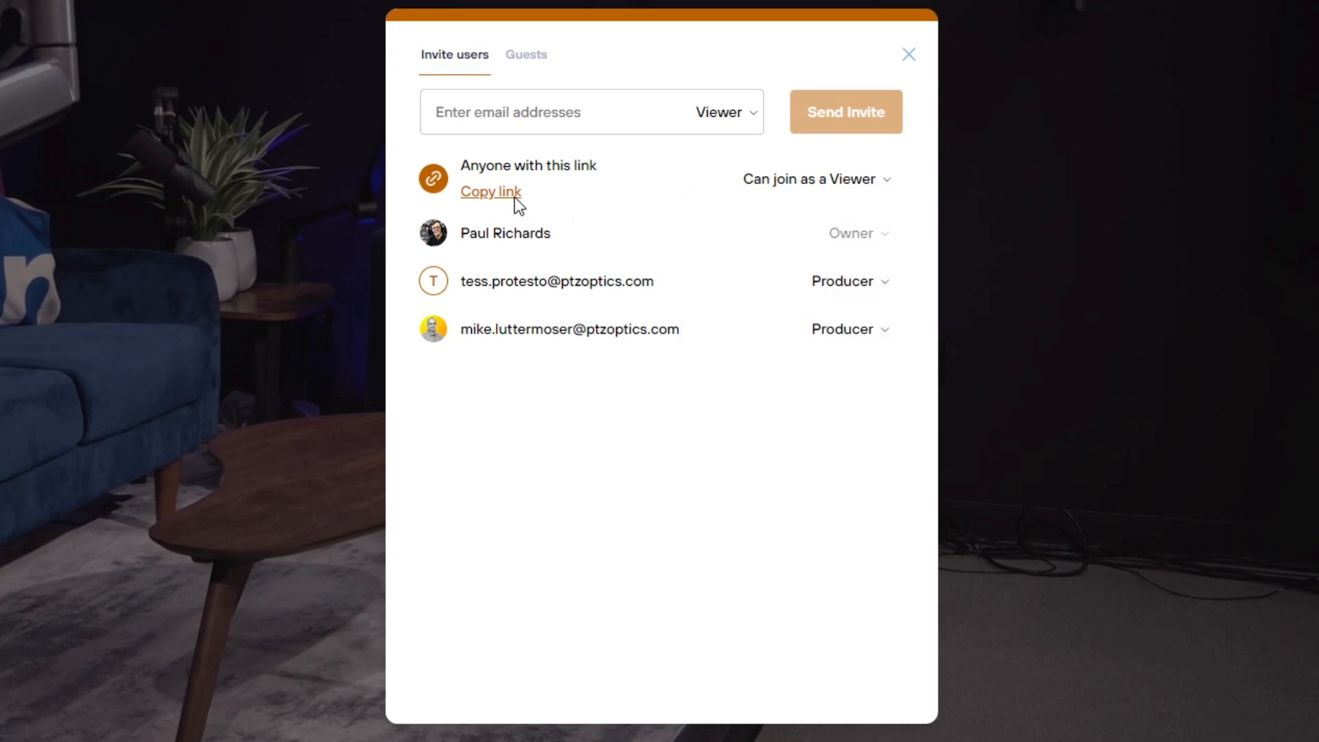
pyautogui.moveTo(575, 199)
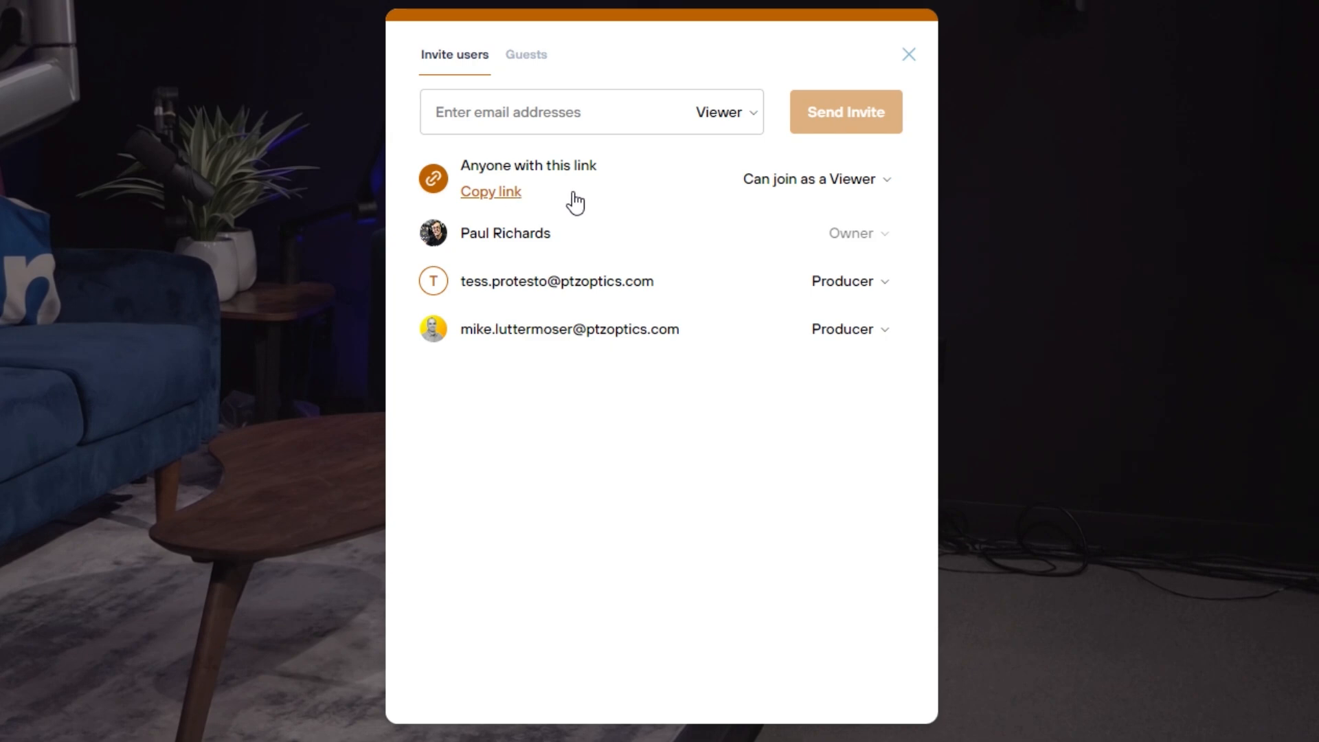
pyautogui.moveTo(534, 199)
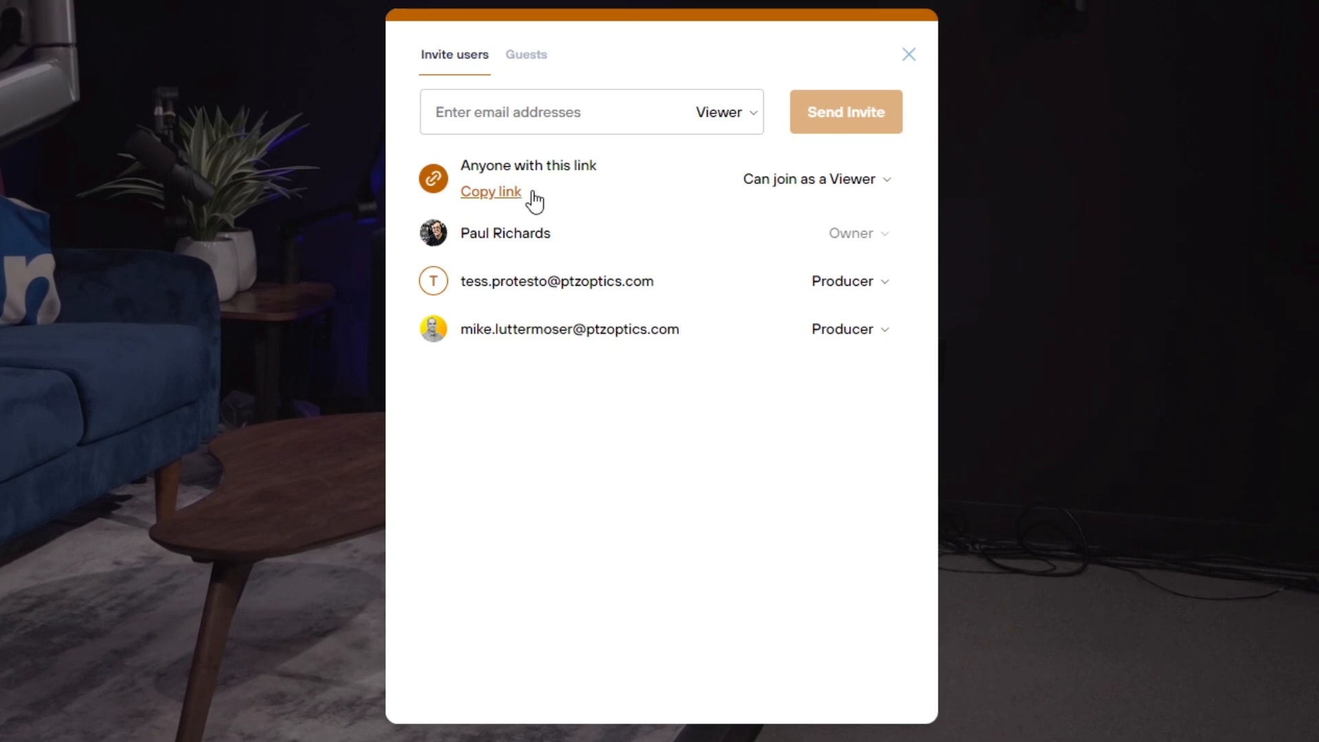
pyautogui.moveTo(583, 196)
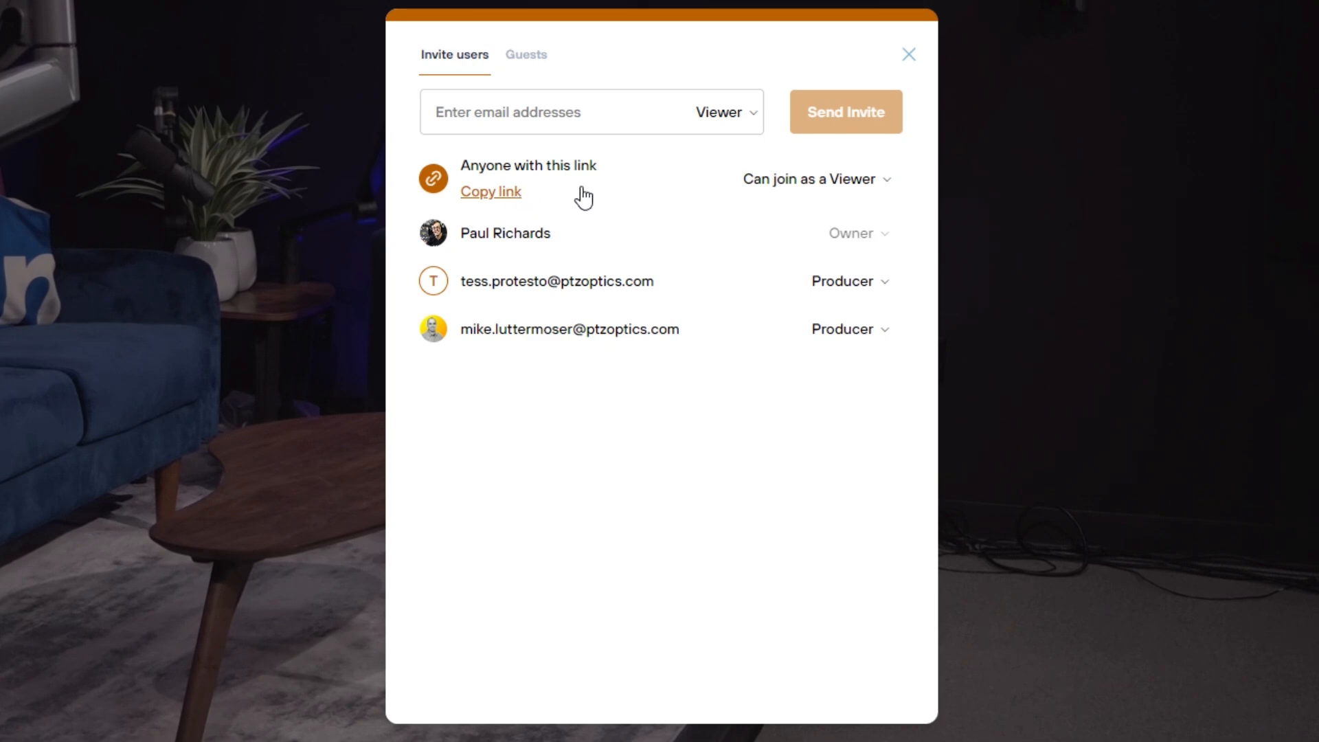
pyautogui.click(816, 179)
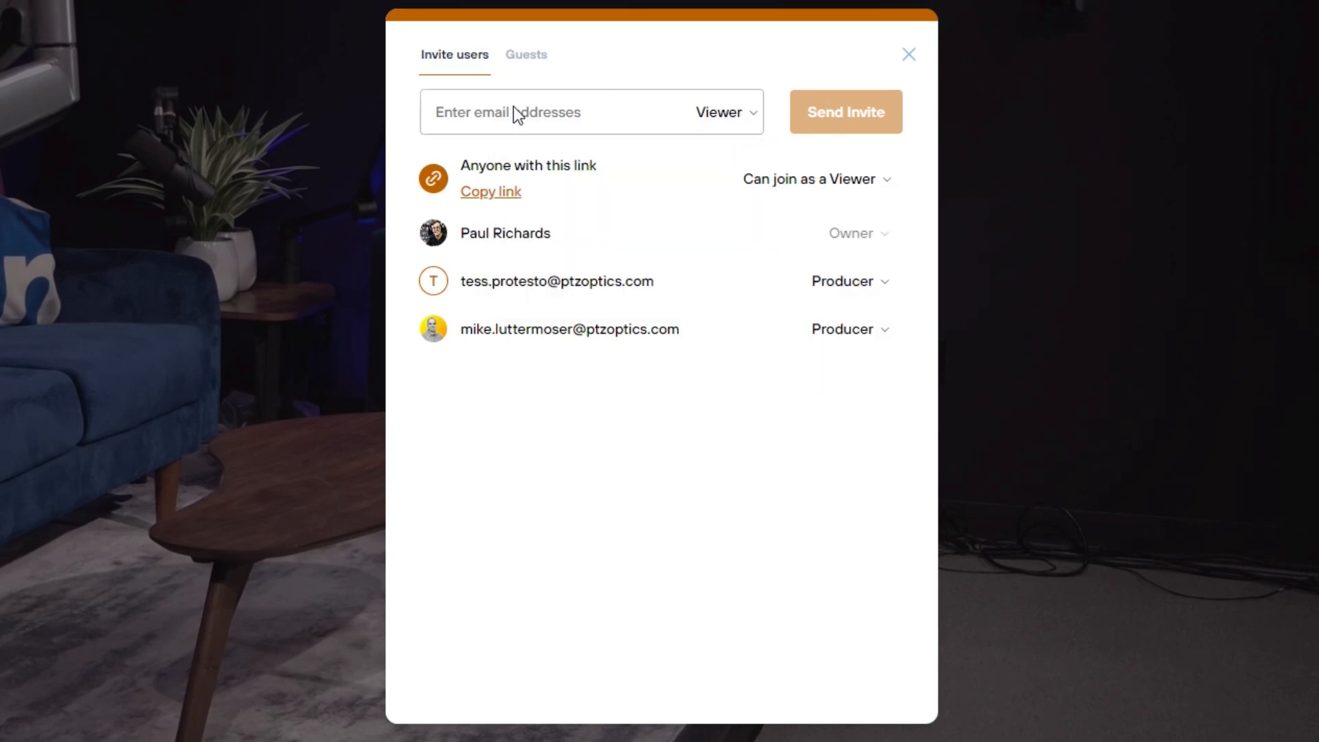
pyautogui.doubleClick(570, 329)
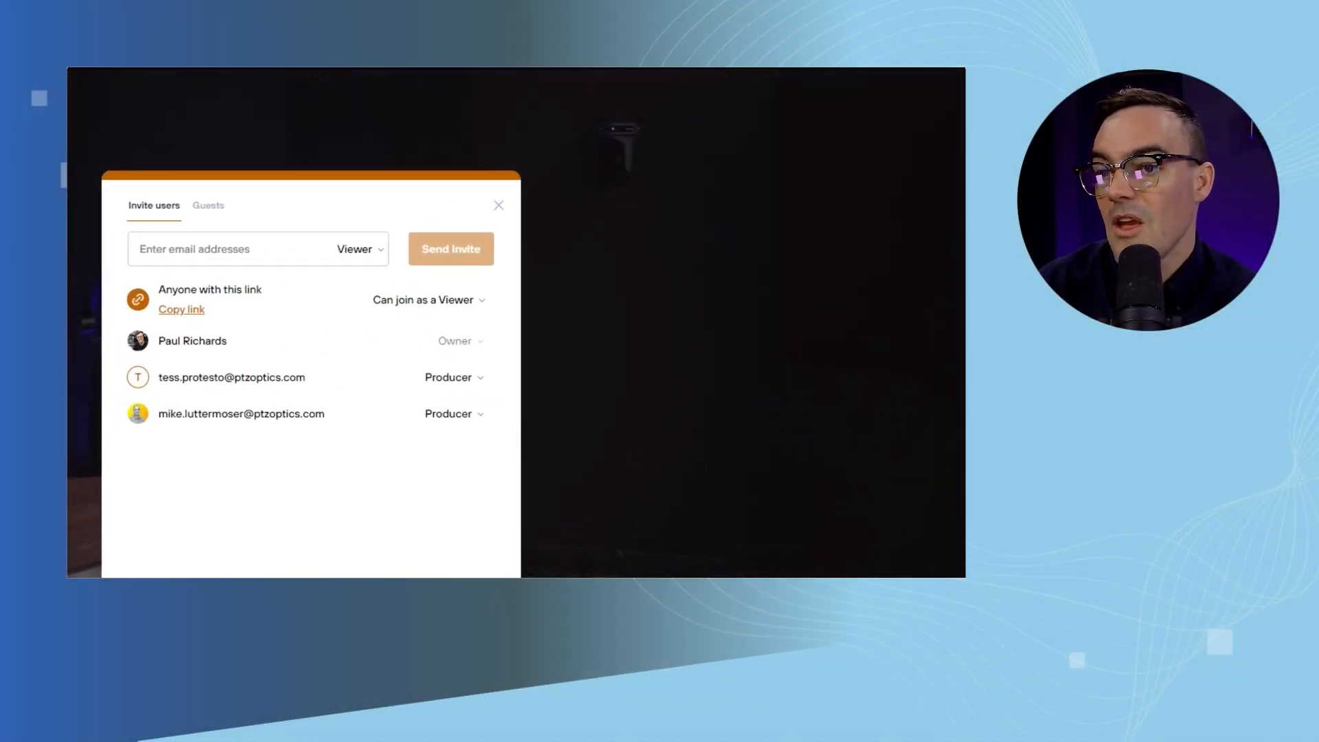
# Close the Share dialog and wait for the collaborator's avatar beside Share
pyautogui.click(498, 205)
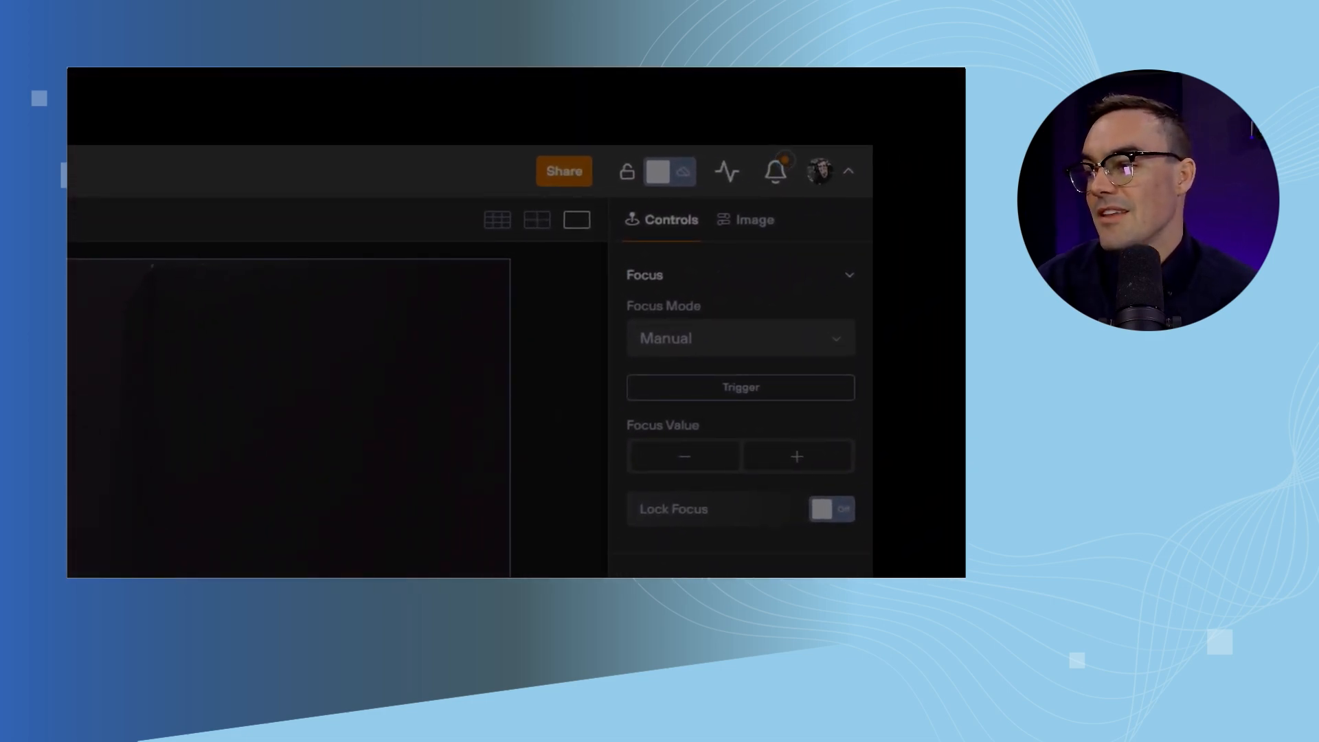
pyautogui.moveTo(697, 200)
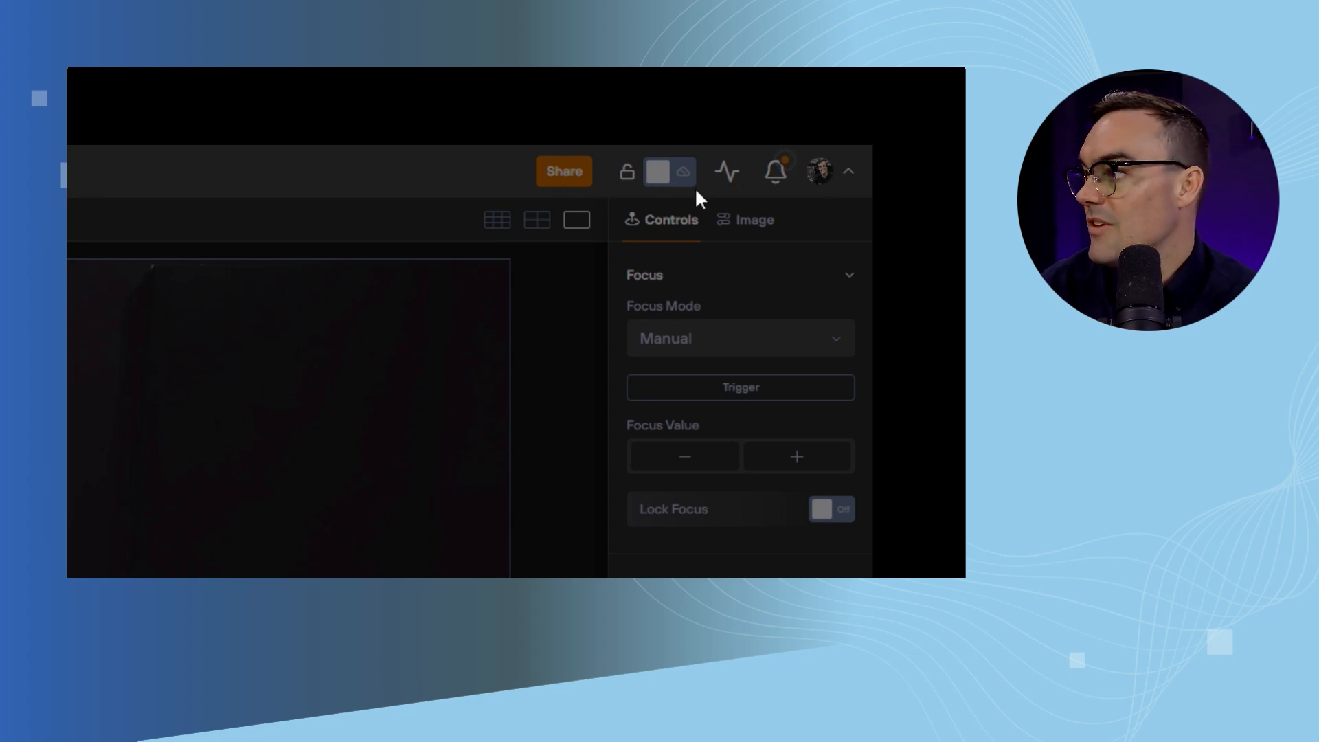
pyautogui.moveTo(512, 213)
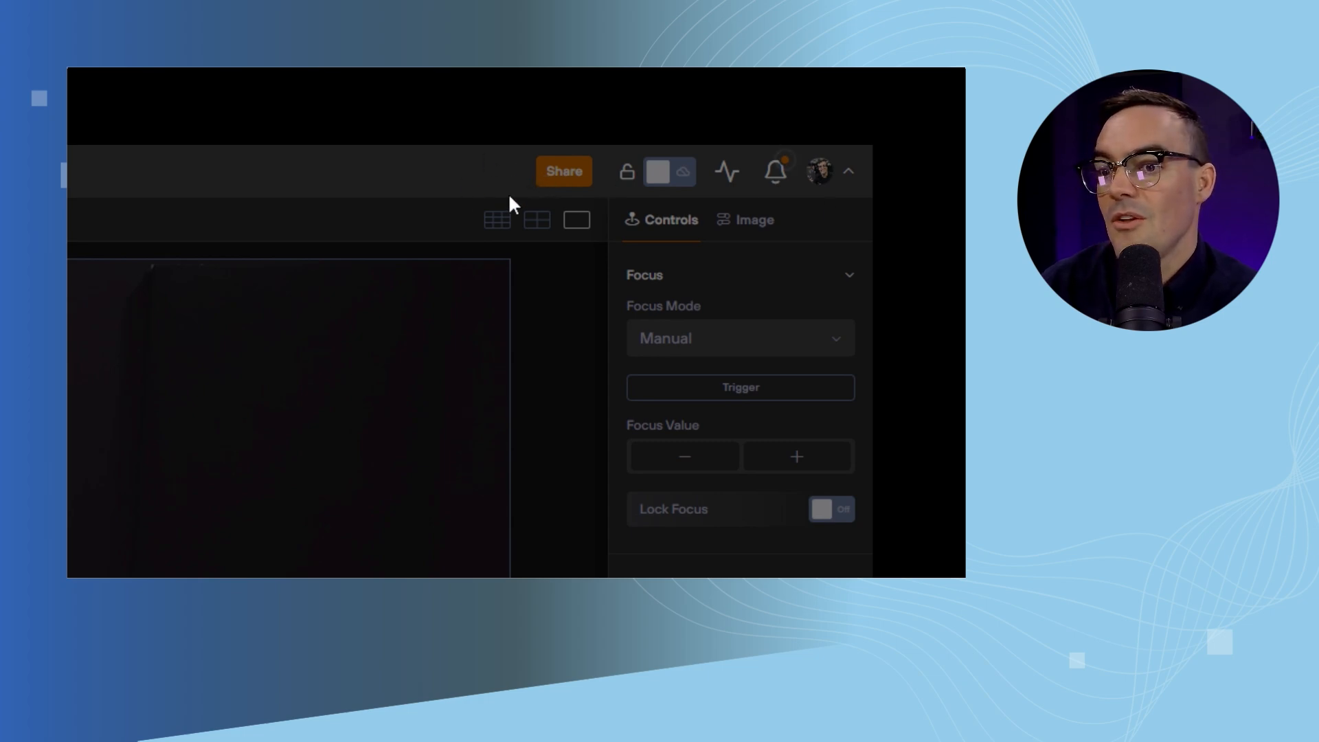
pyautogui.moveTo(501, 175)
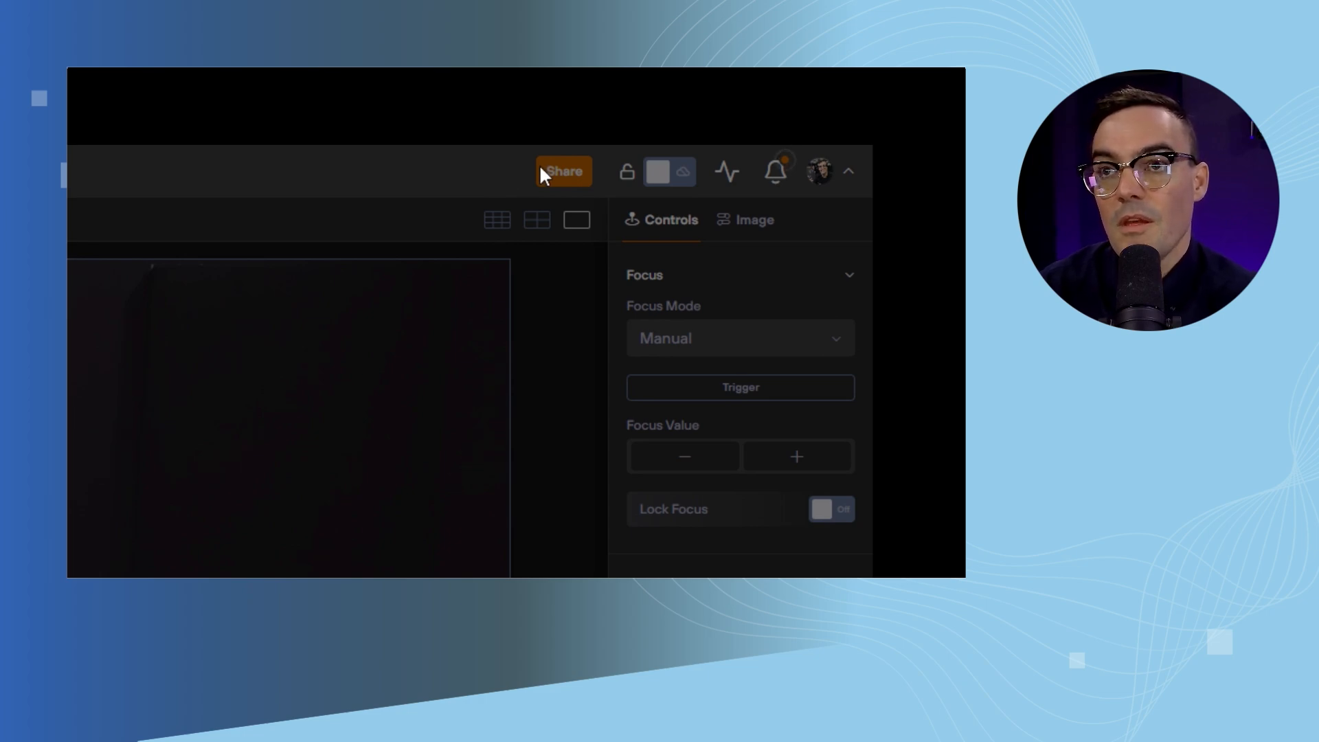
pyautogui.moveTo(690, 180)
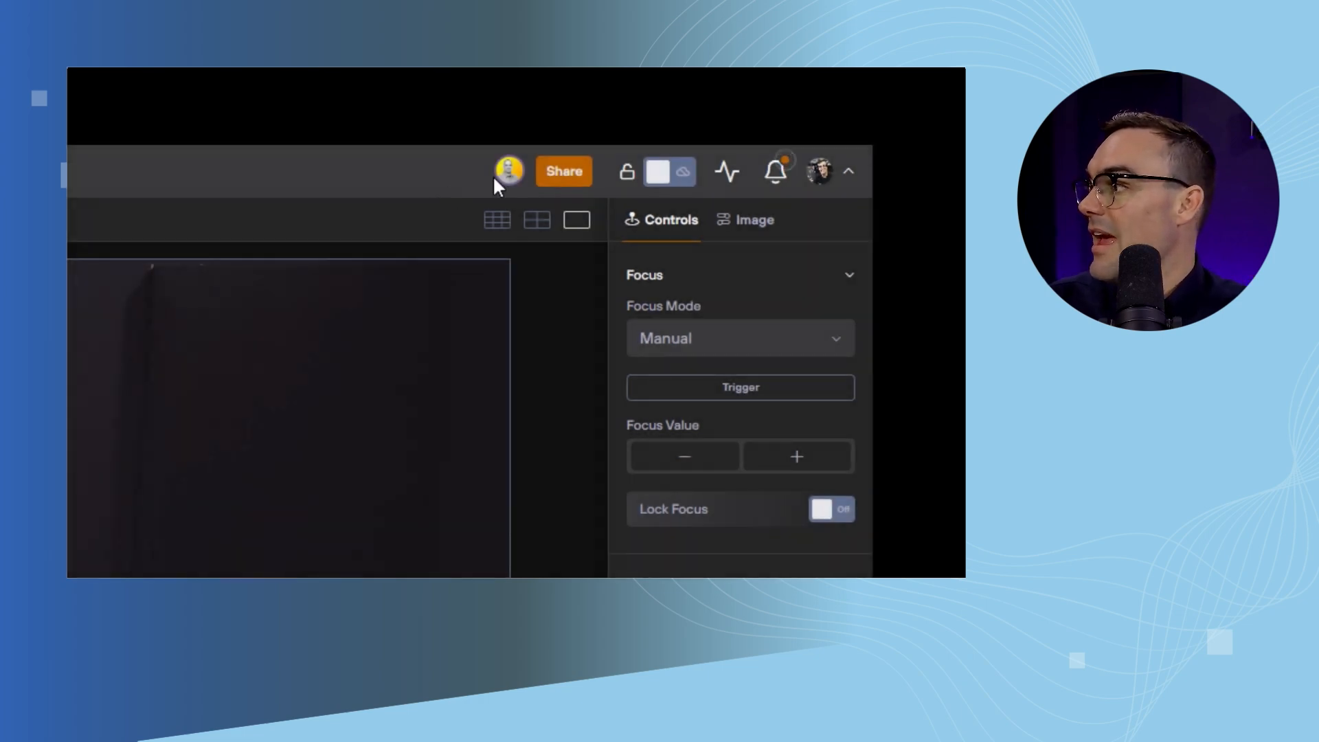
pyautogui.moveTo(509, 173)
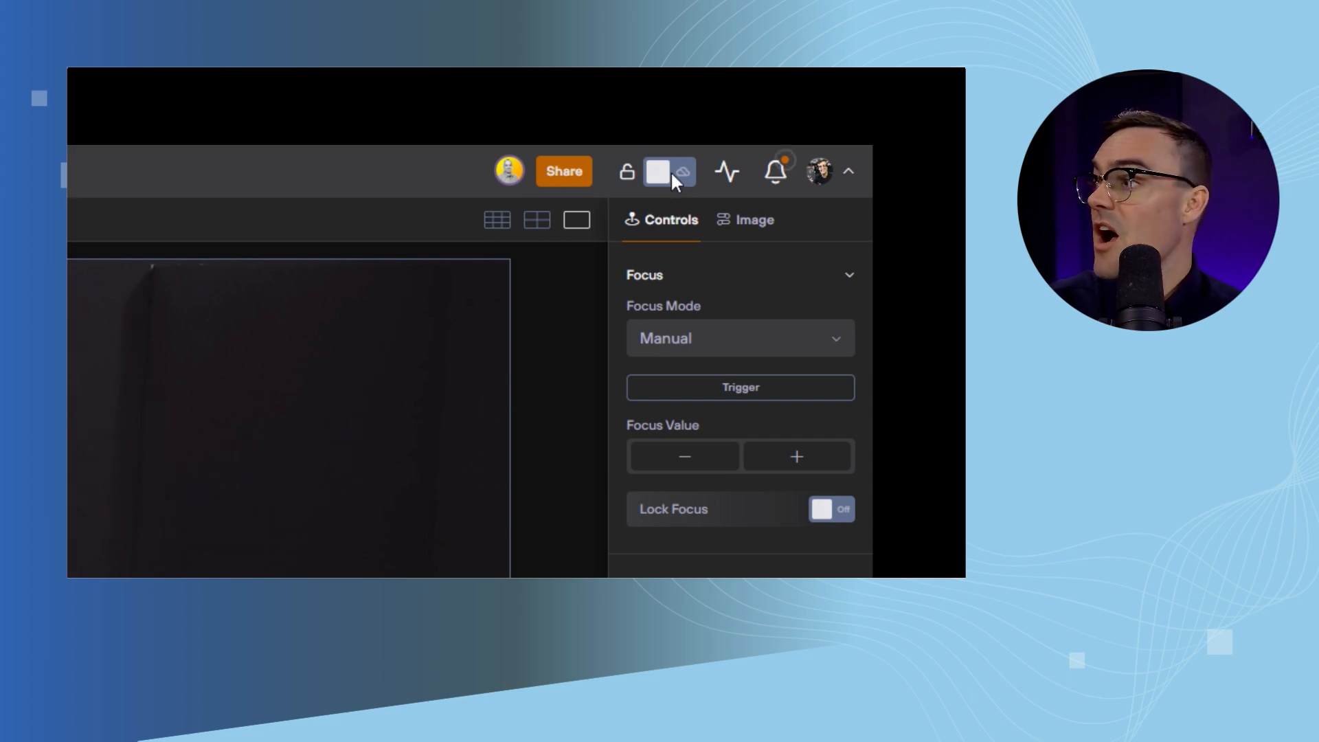
# Enable Cloud Mode from the top-bar toggle and confirm it
pyautogui.click(686, 171)
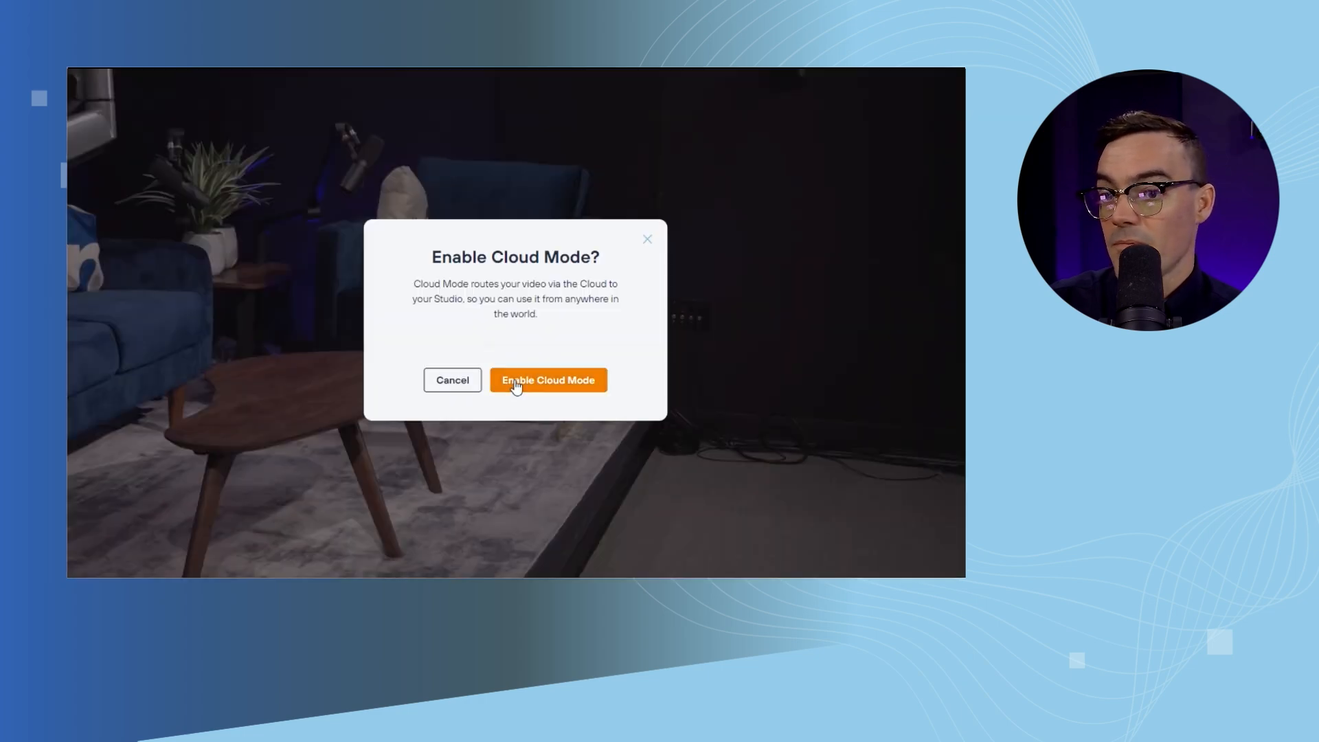
pyautogui.click(547, 380)
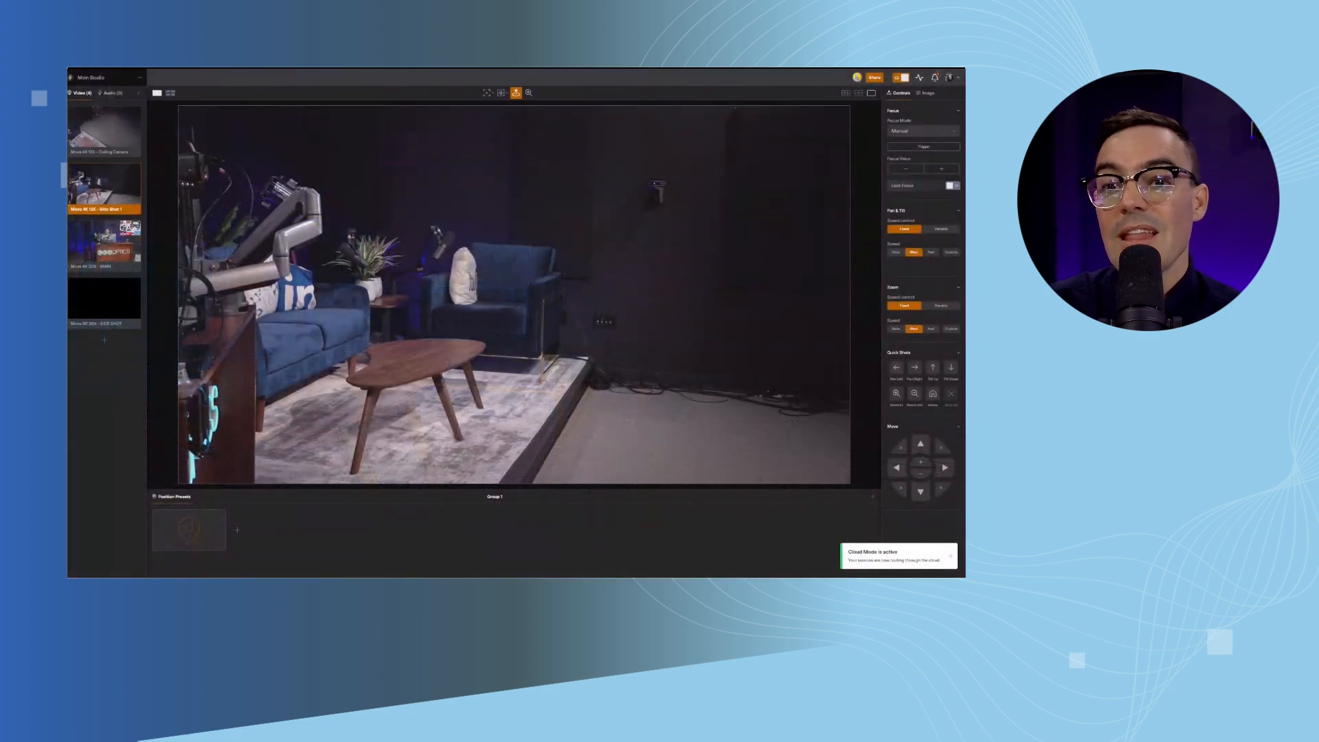